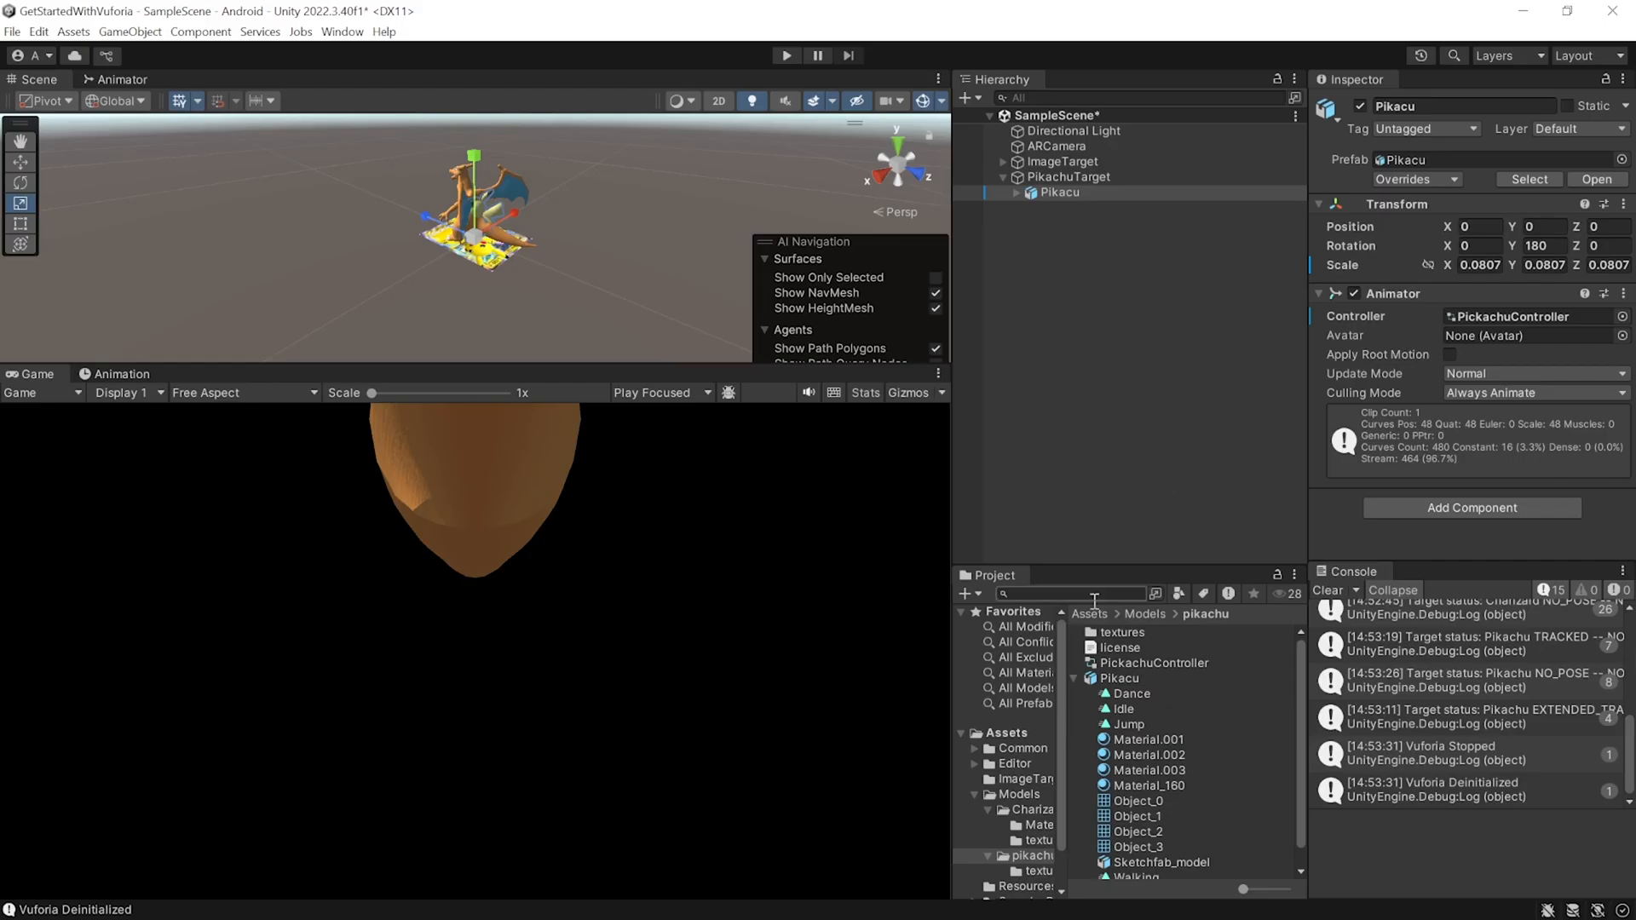
Set Max Simultaneous Tracked Images to 2 in the VuforiaConfiguration asset.
left_click(1089, 613)
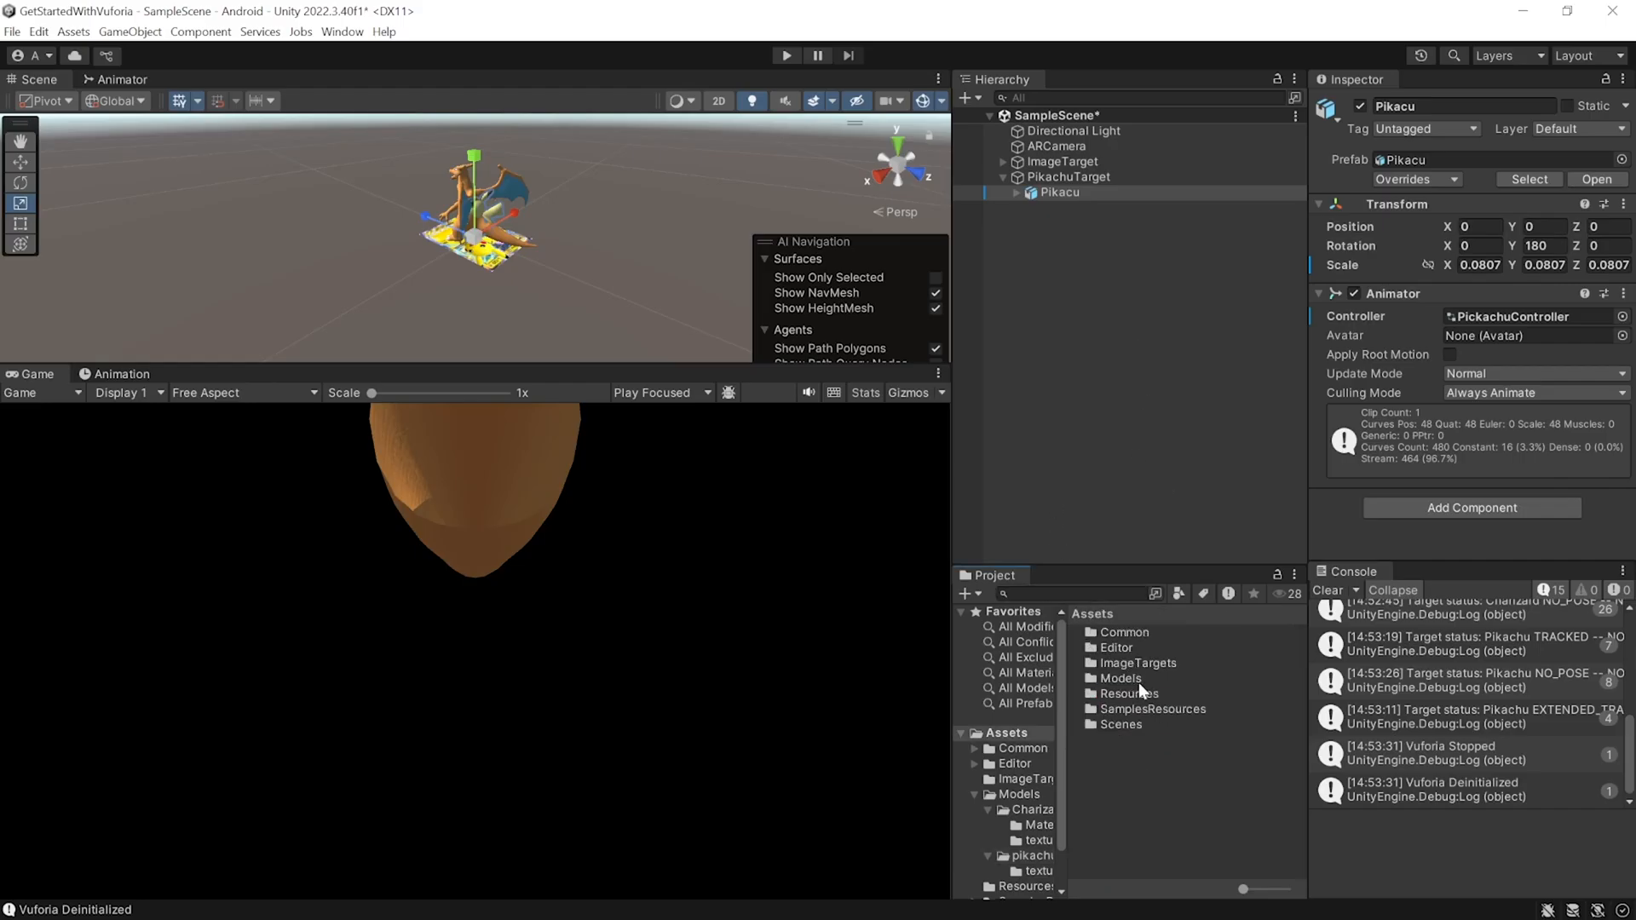
left_click(1156, 632)
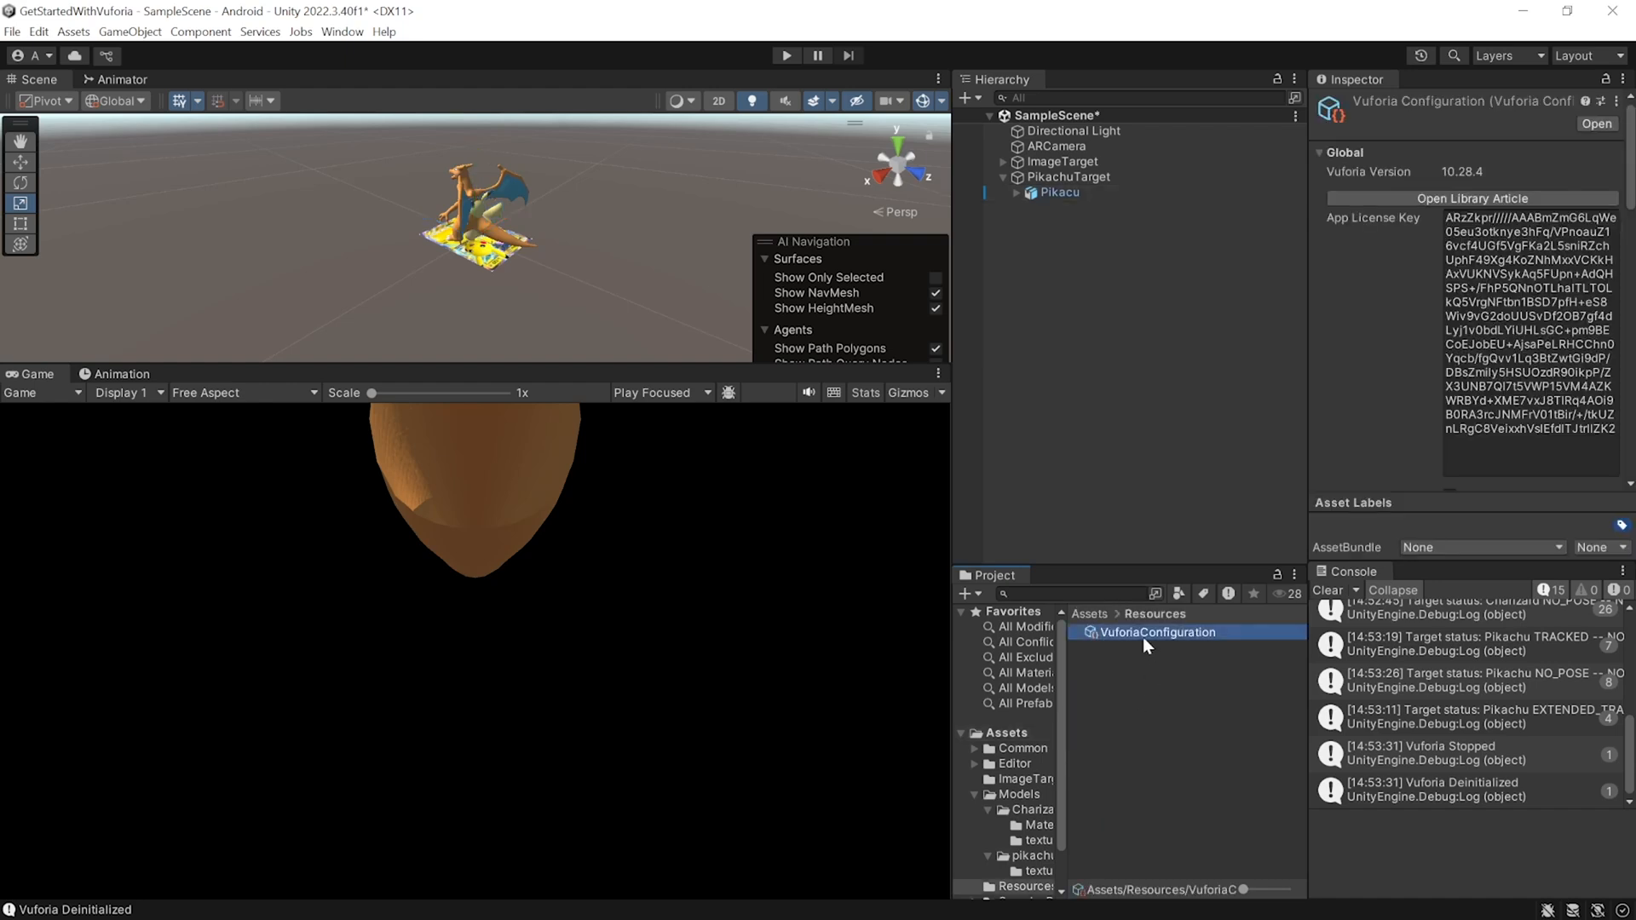
scroll("down", 3)
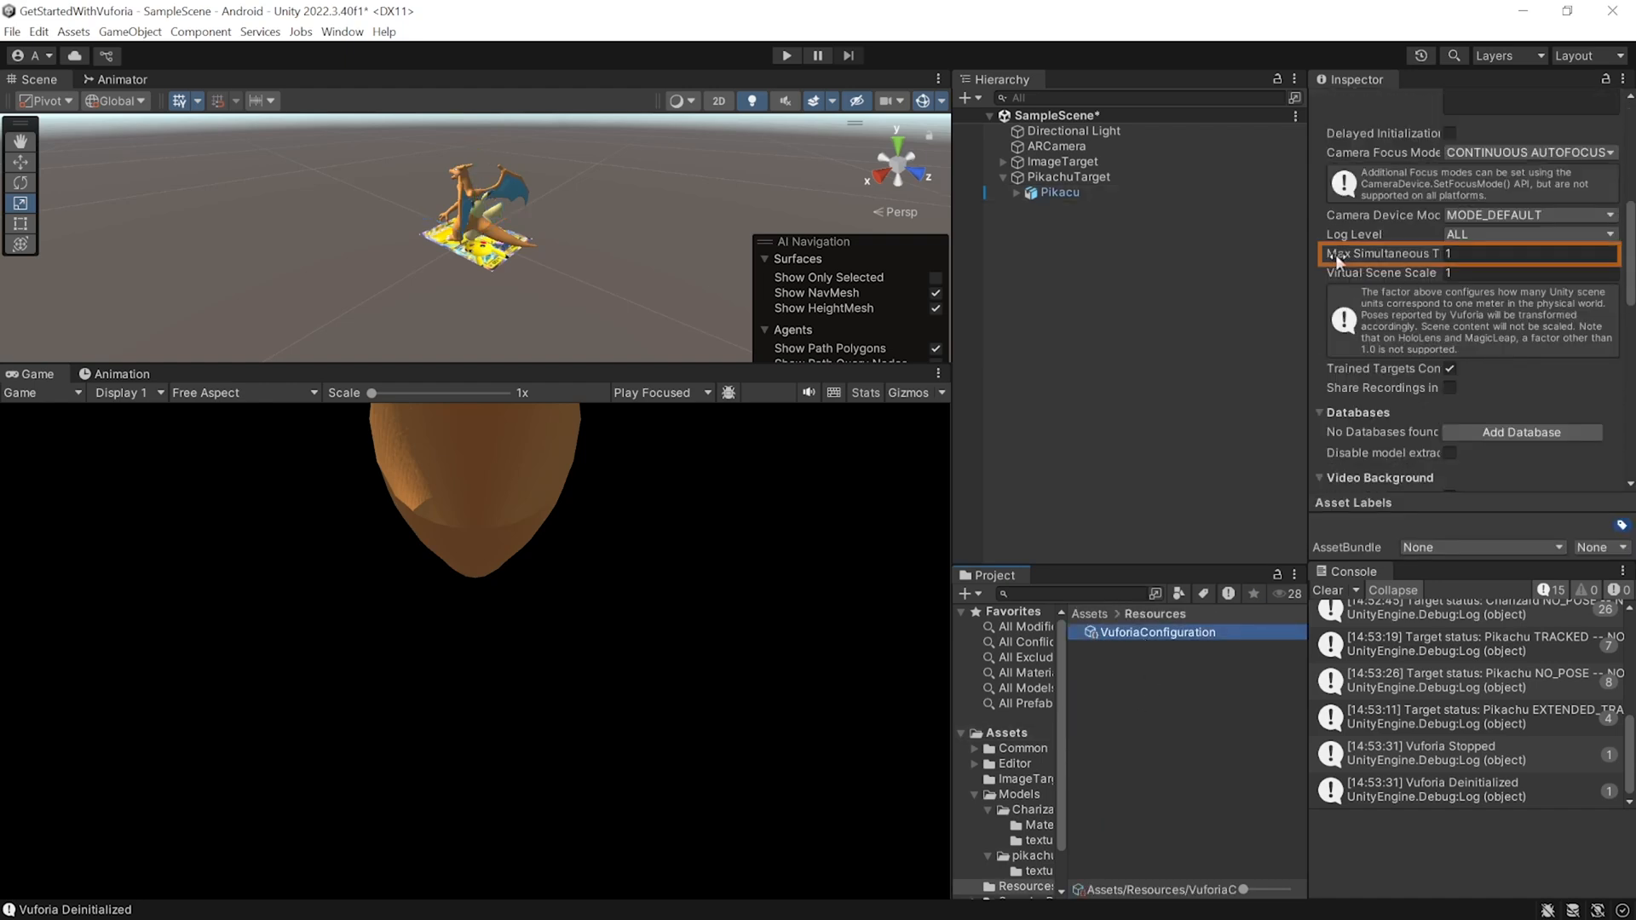
left_click(1524, 254)
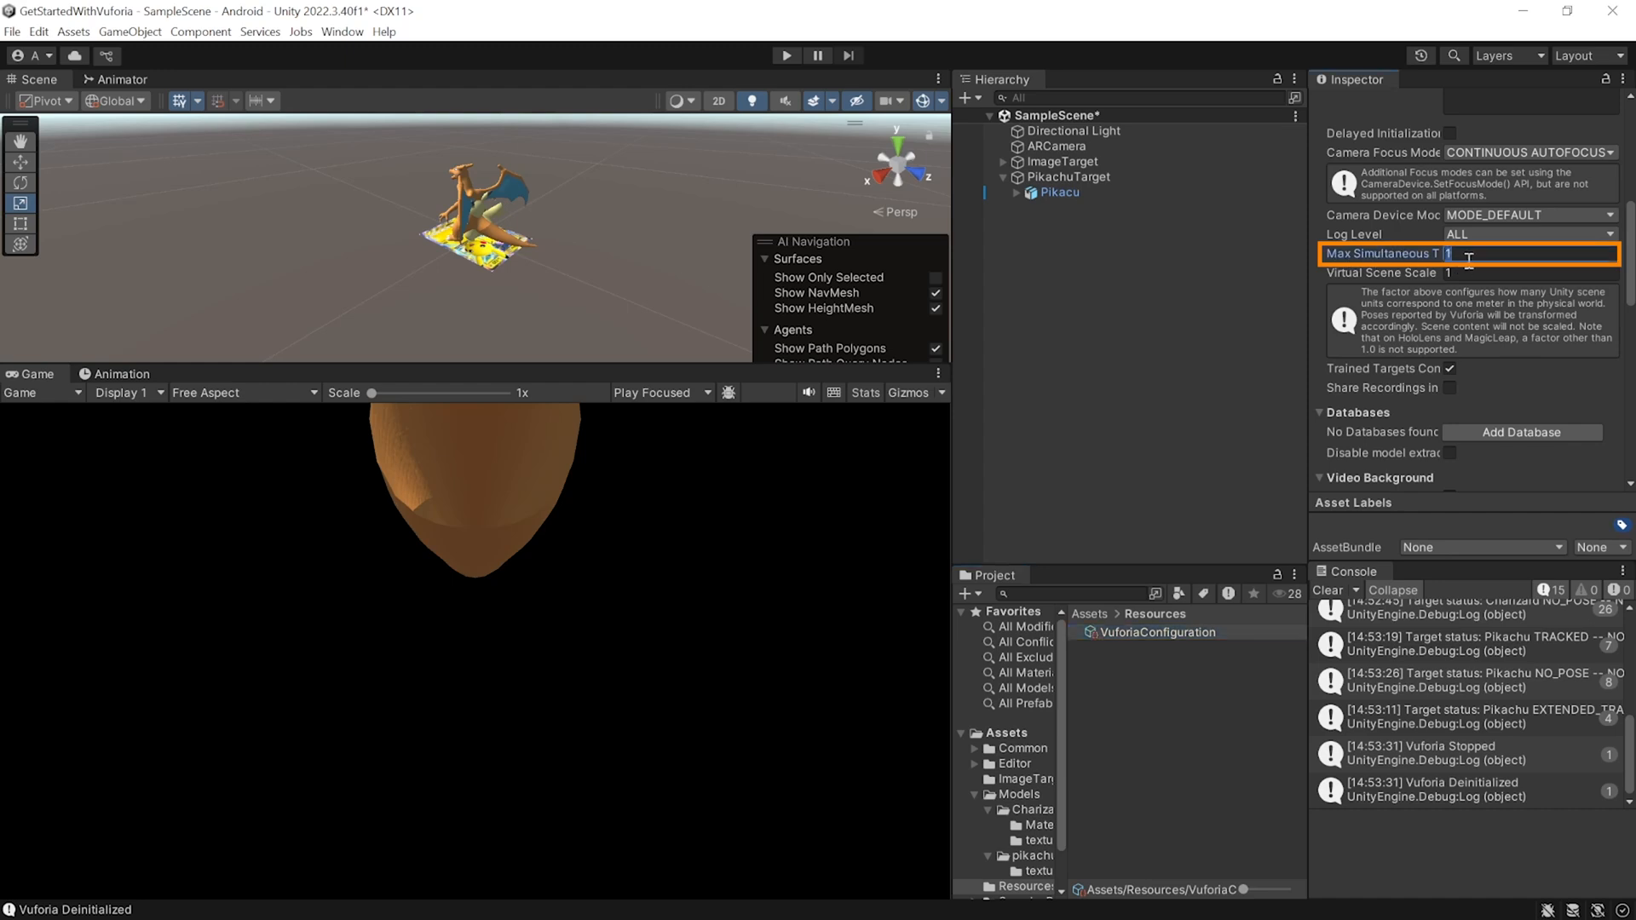
type("2")
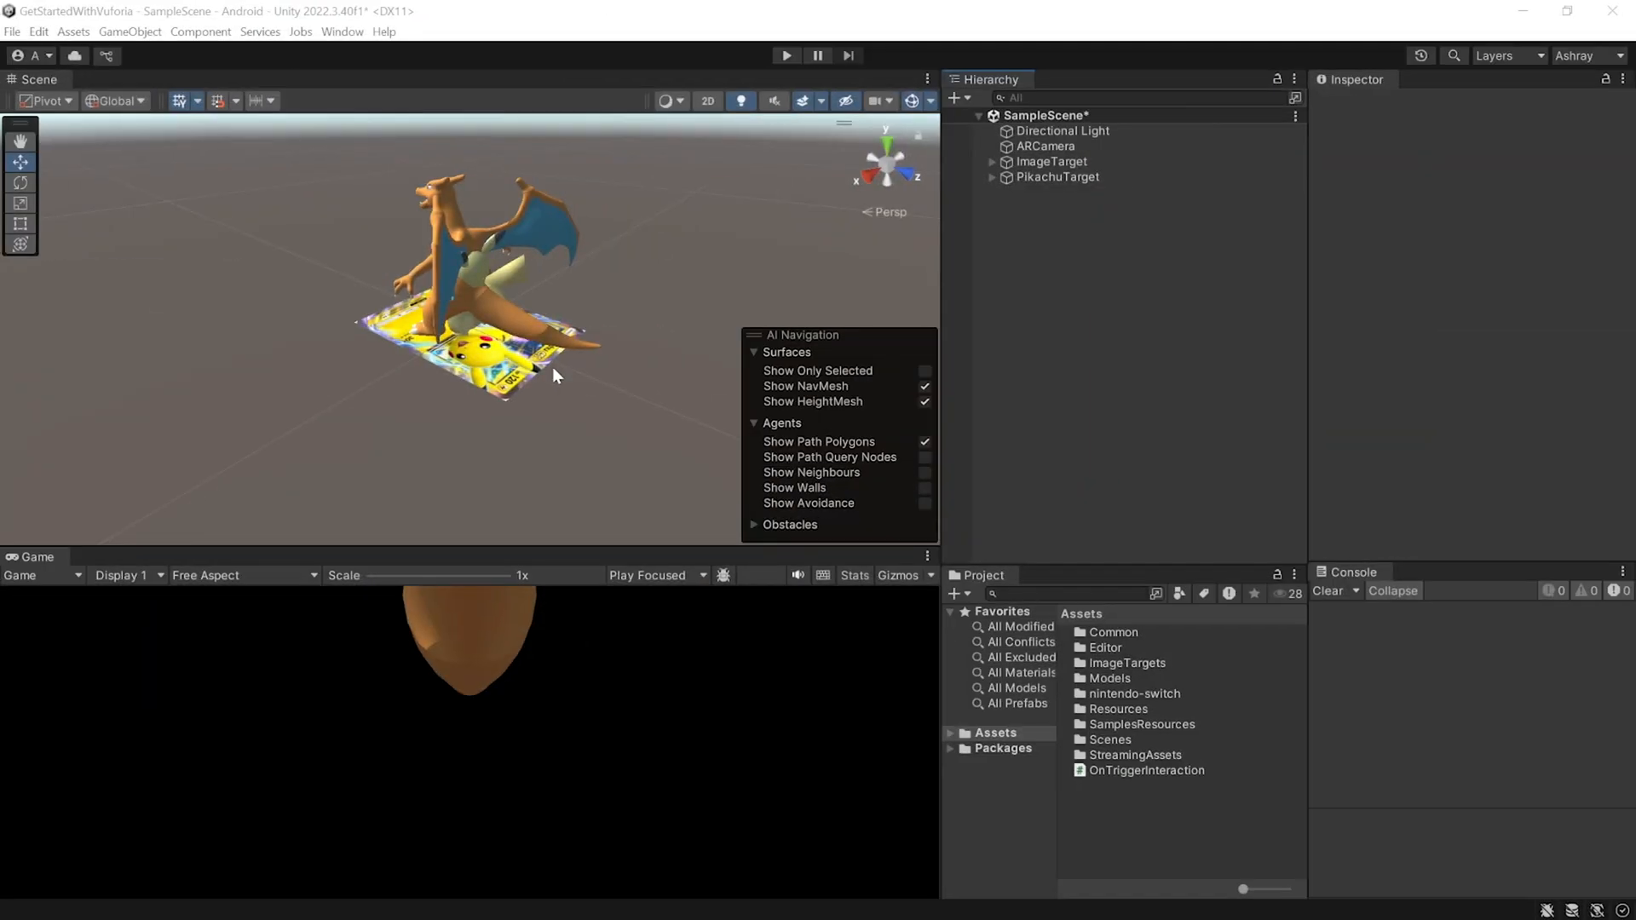
mouse_move(600, 355)
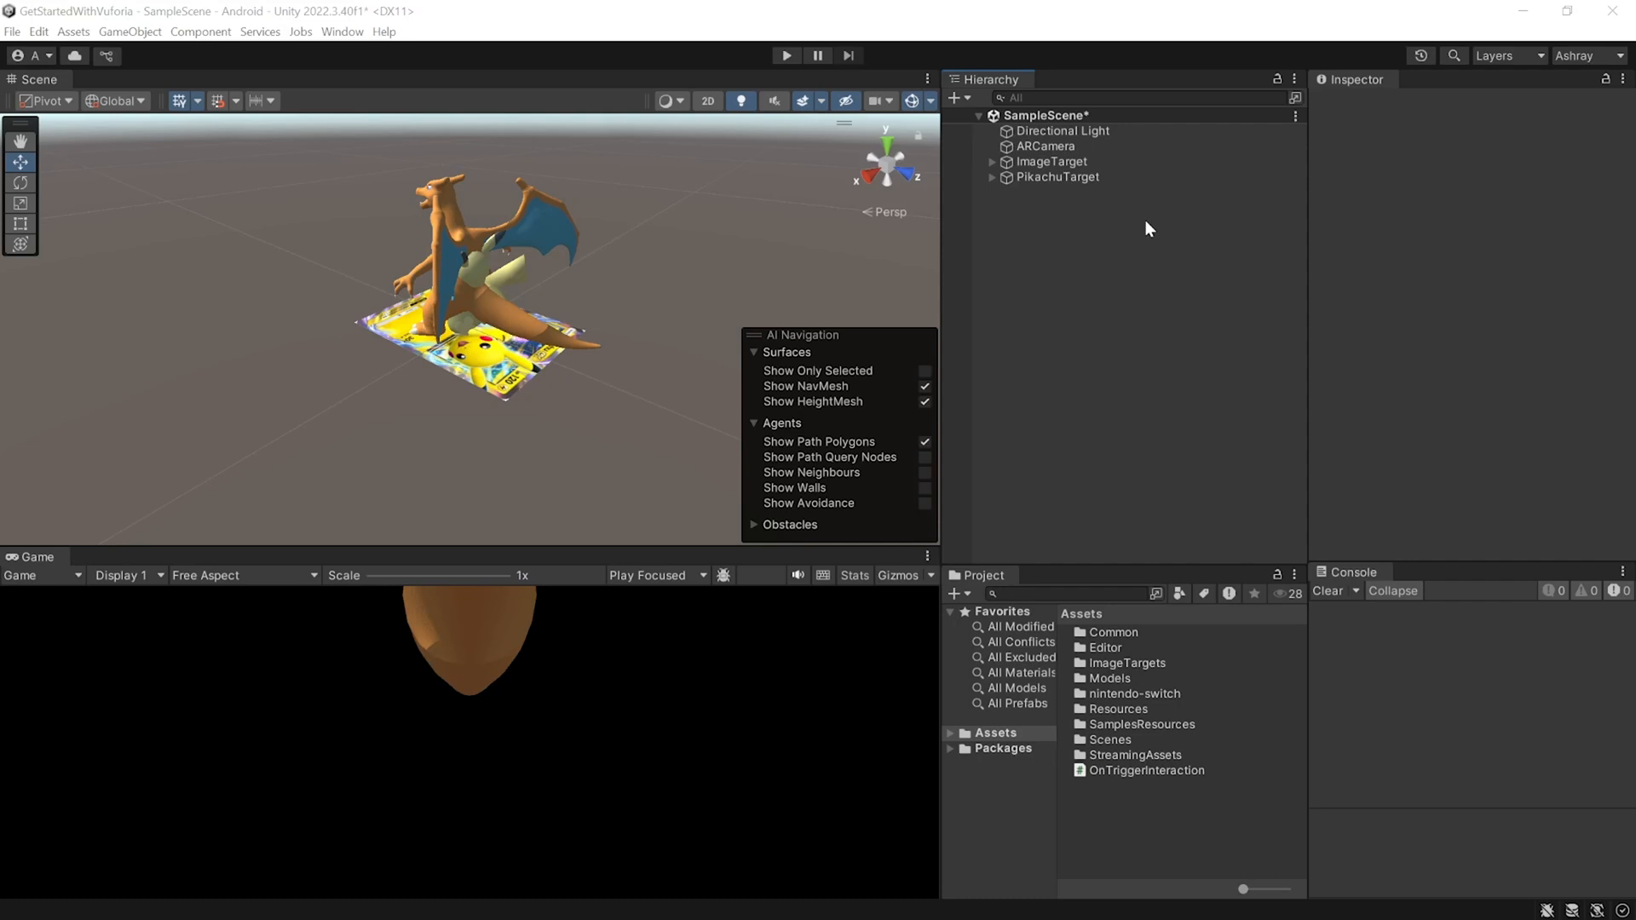
mouse_move(1096, 234)
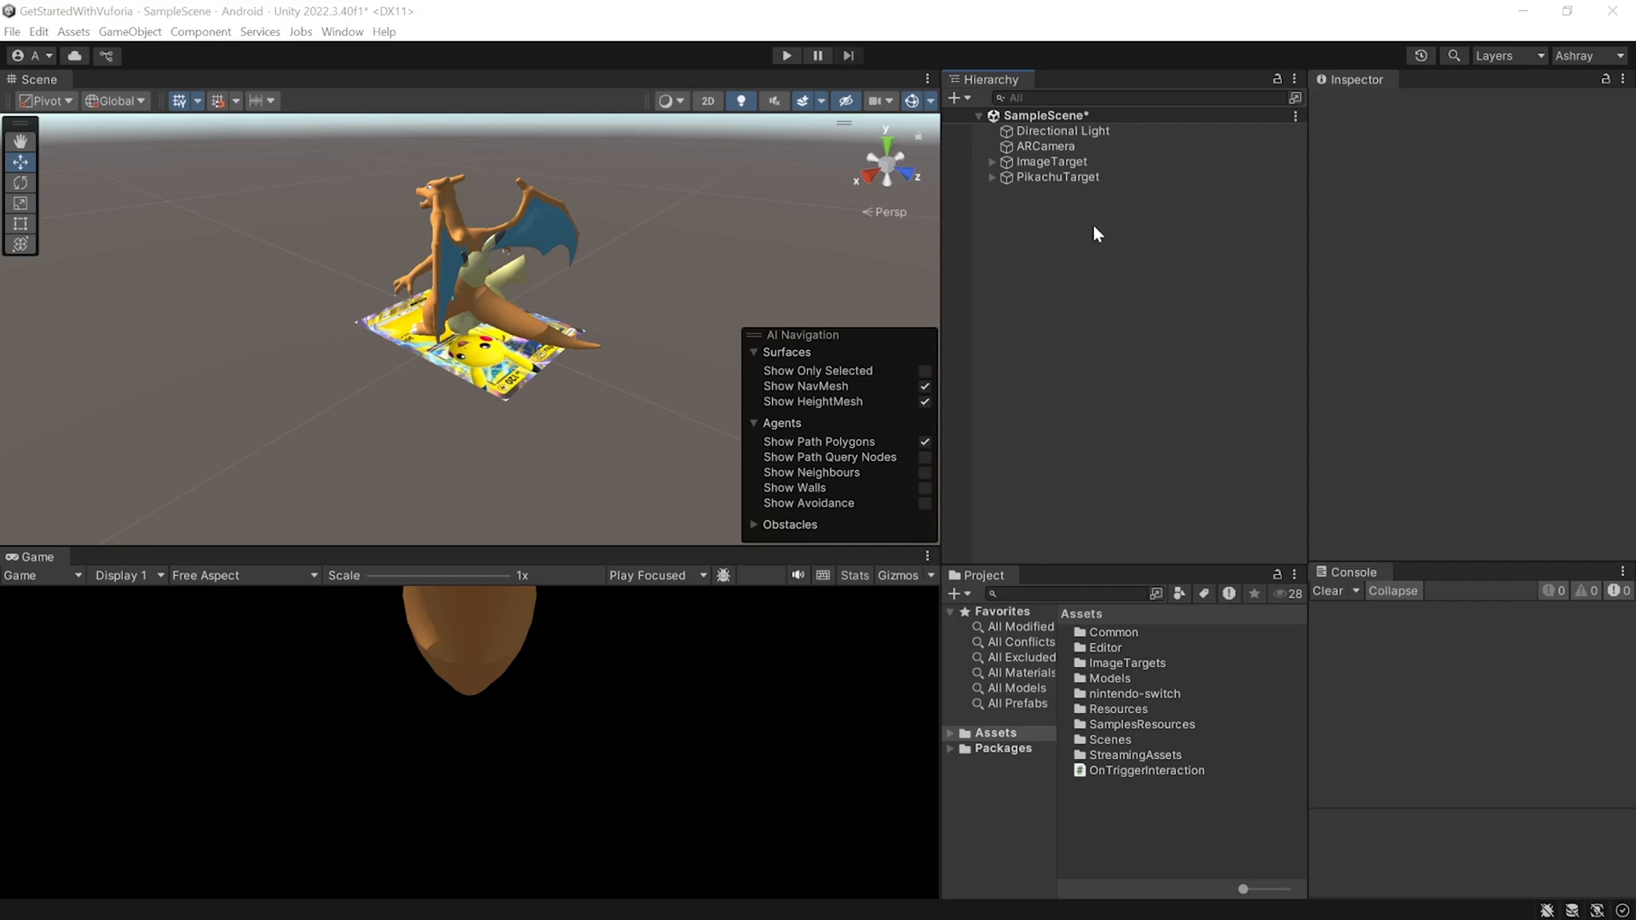
Add an occlusion object to the Charizard ImageTarget, then select PikachuTarget.
left_click(1050, 162)
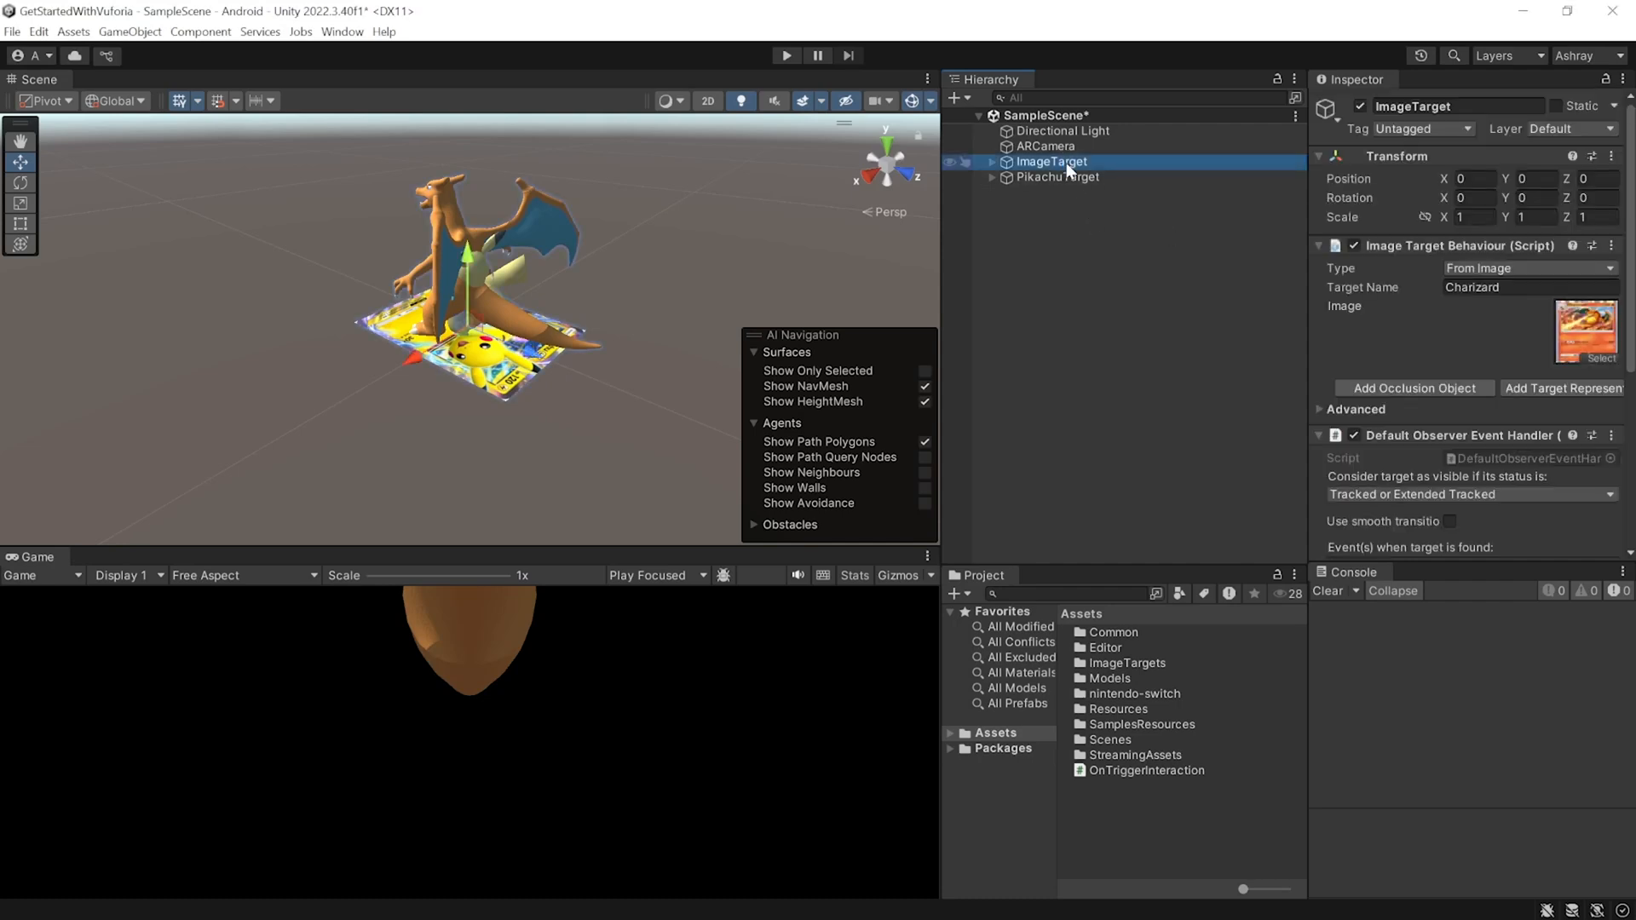
mouse_move(1413, 389)
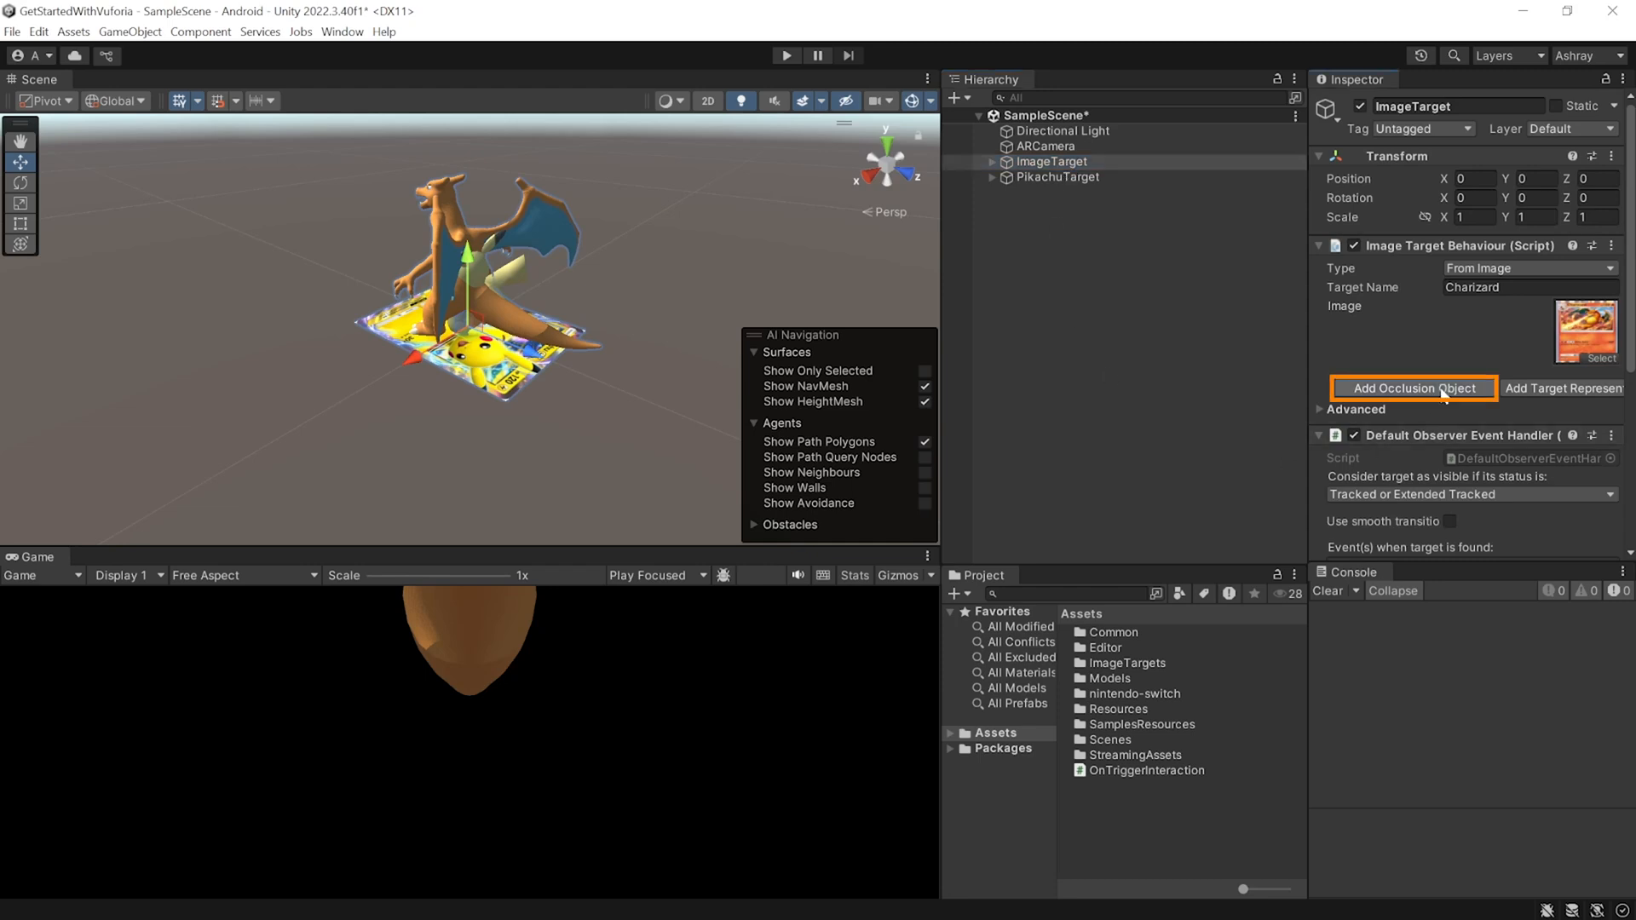
left_click(1413, 389)
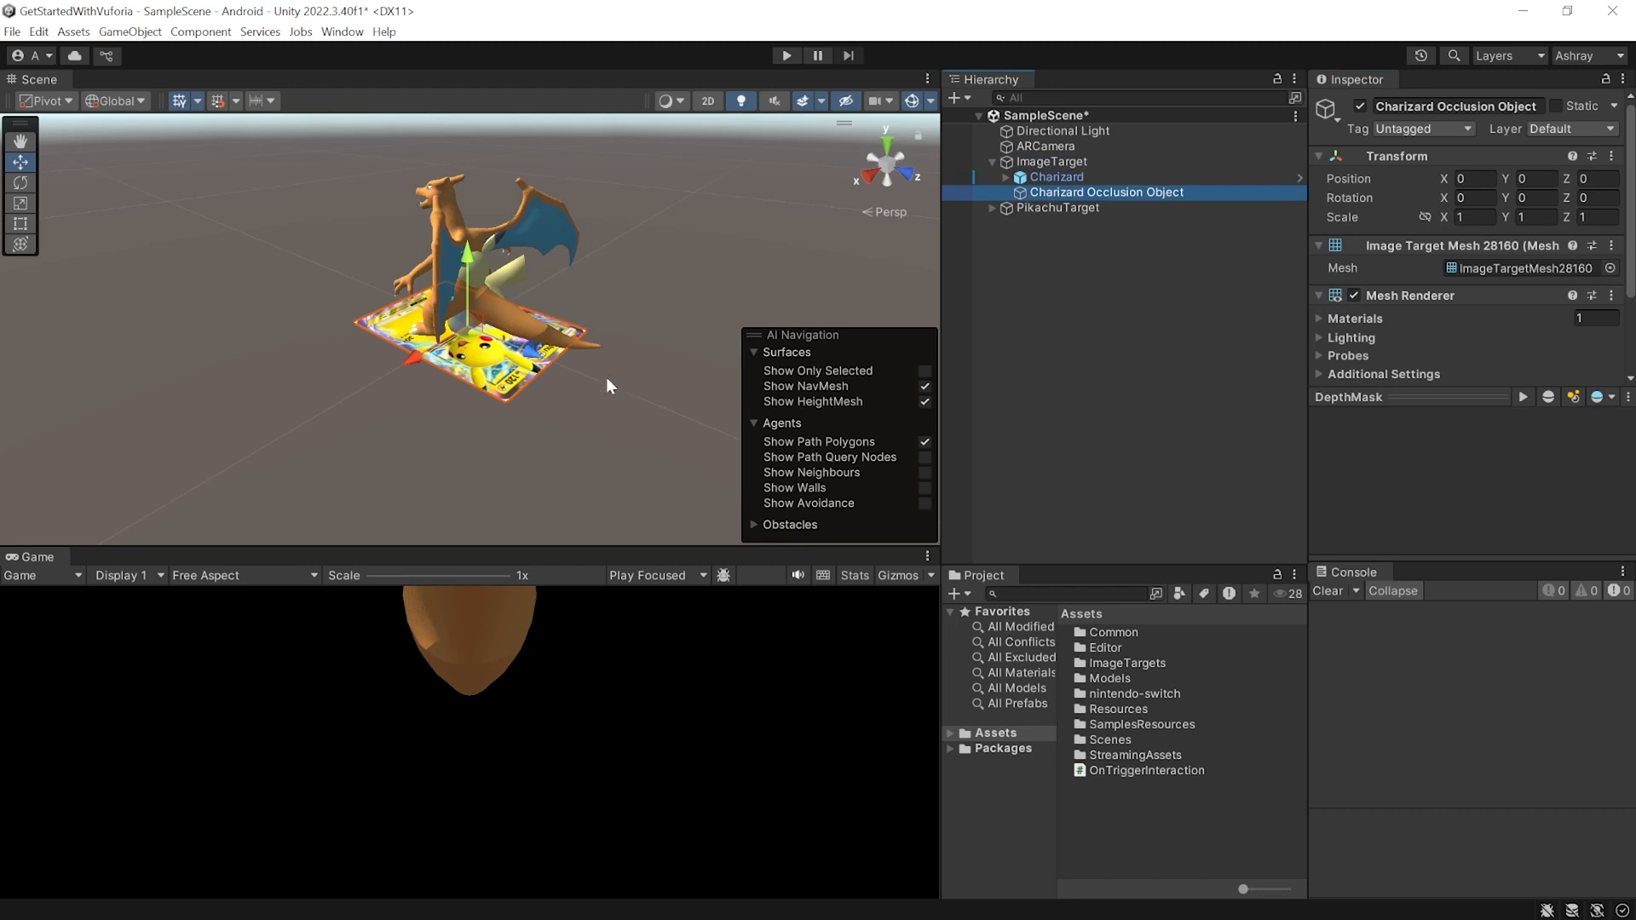
mouse_move(1057, 208)
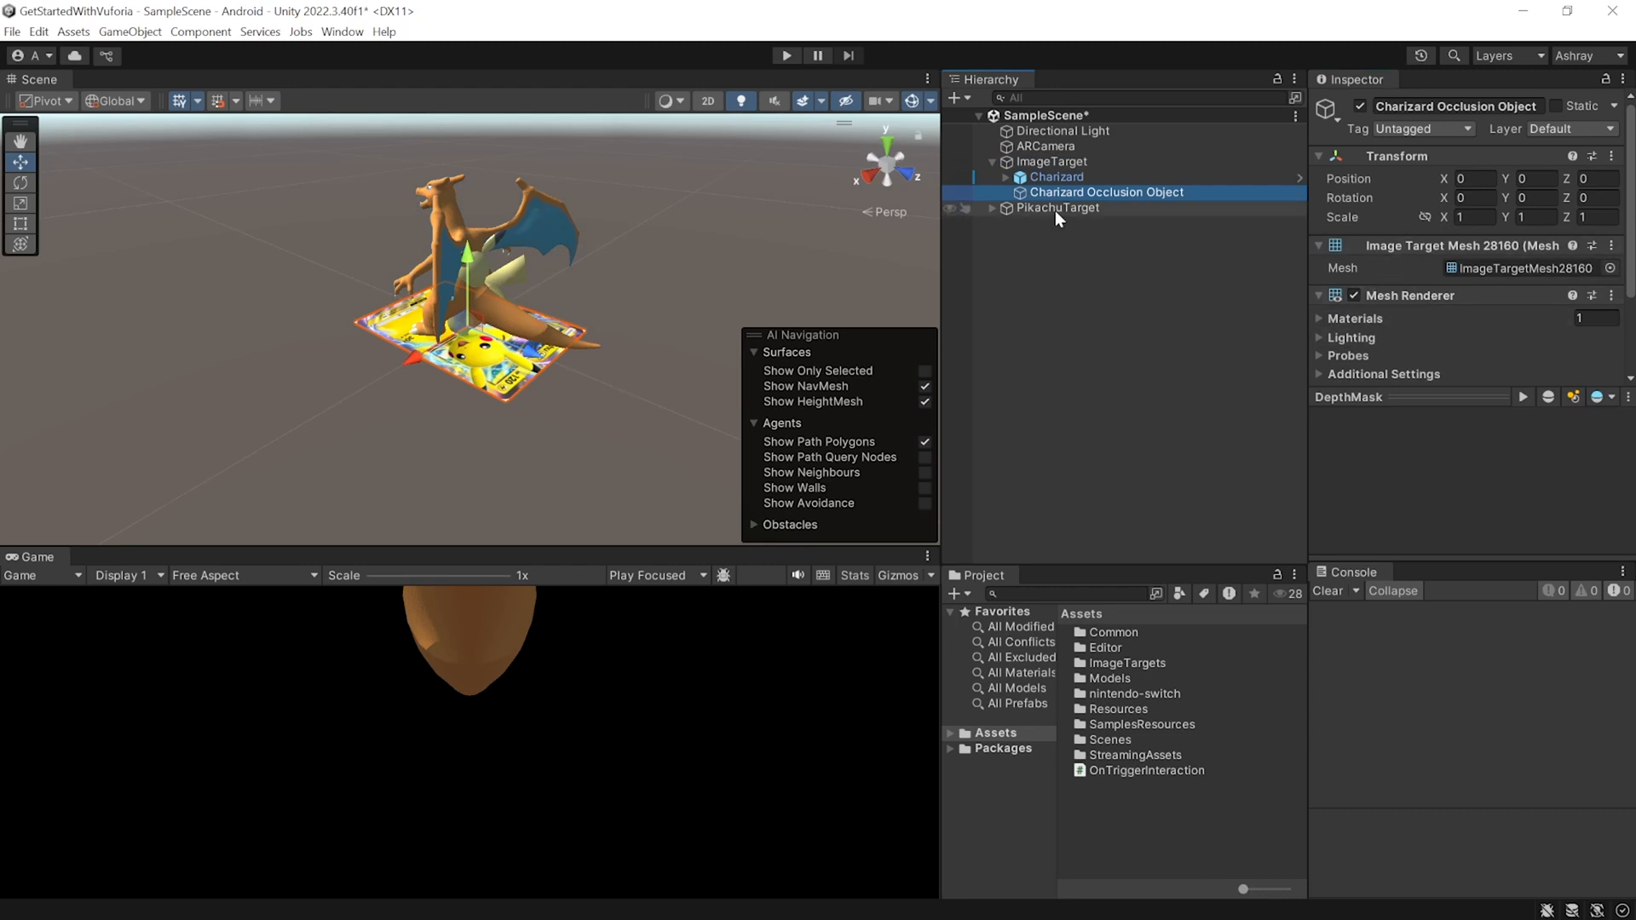
left_click(1057, 206)
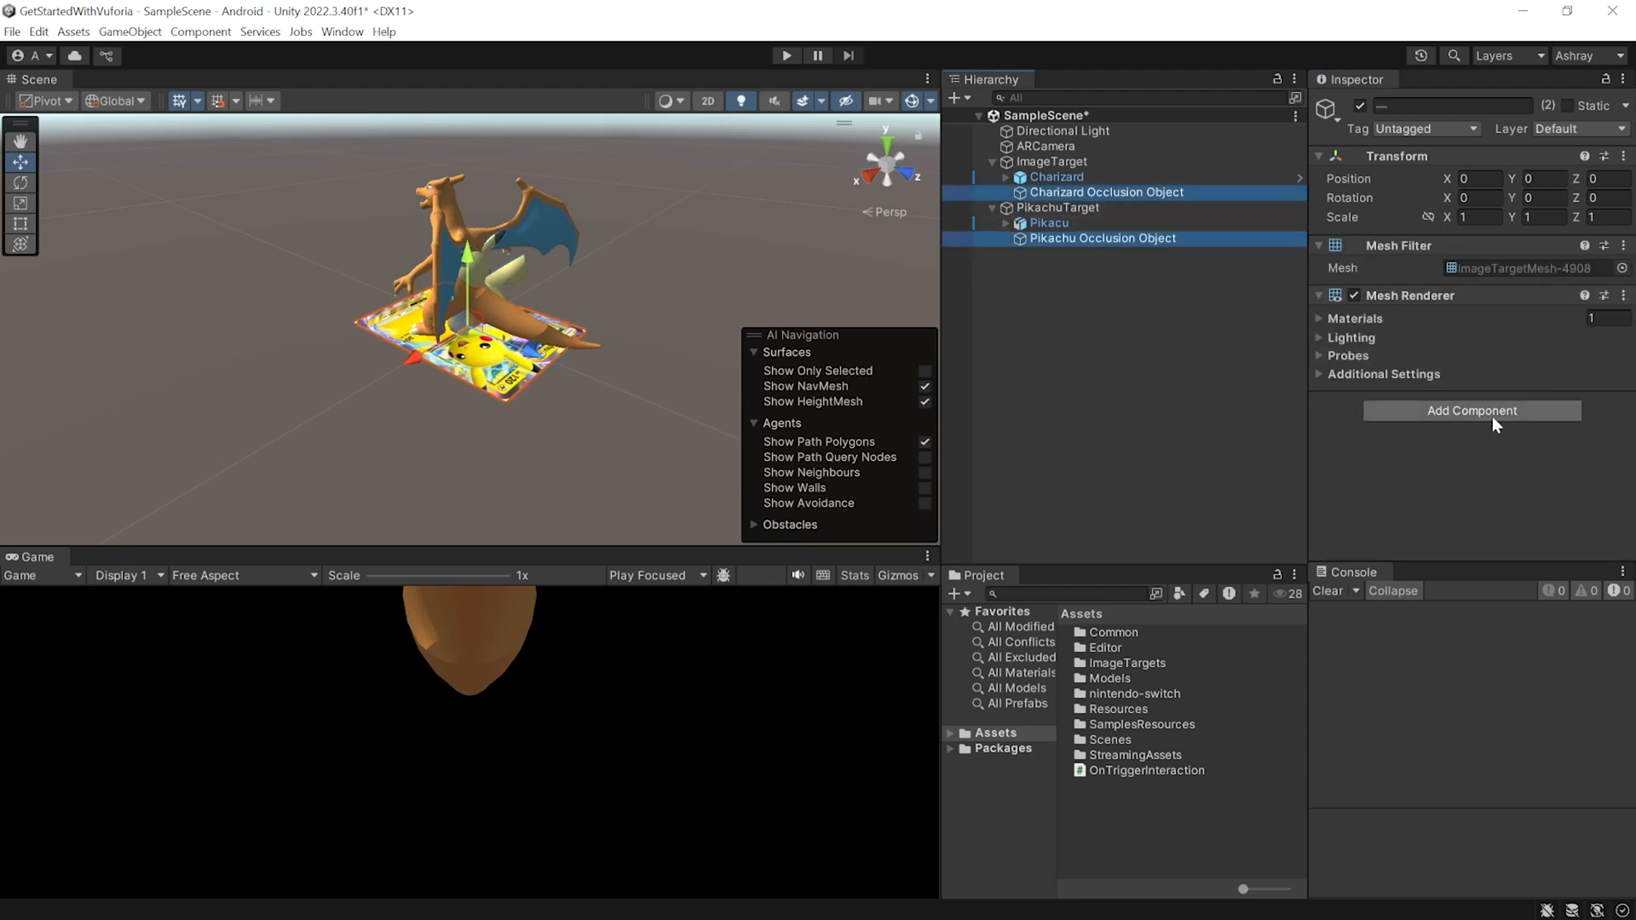
Add a trigger Box Collider and a Rigidbody with Use Gravity off to both occlusion objects.
left_click(1472, 410)
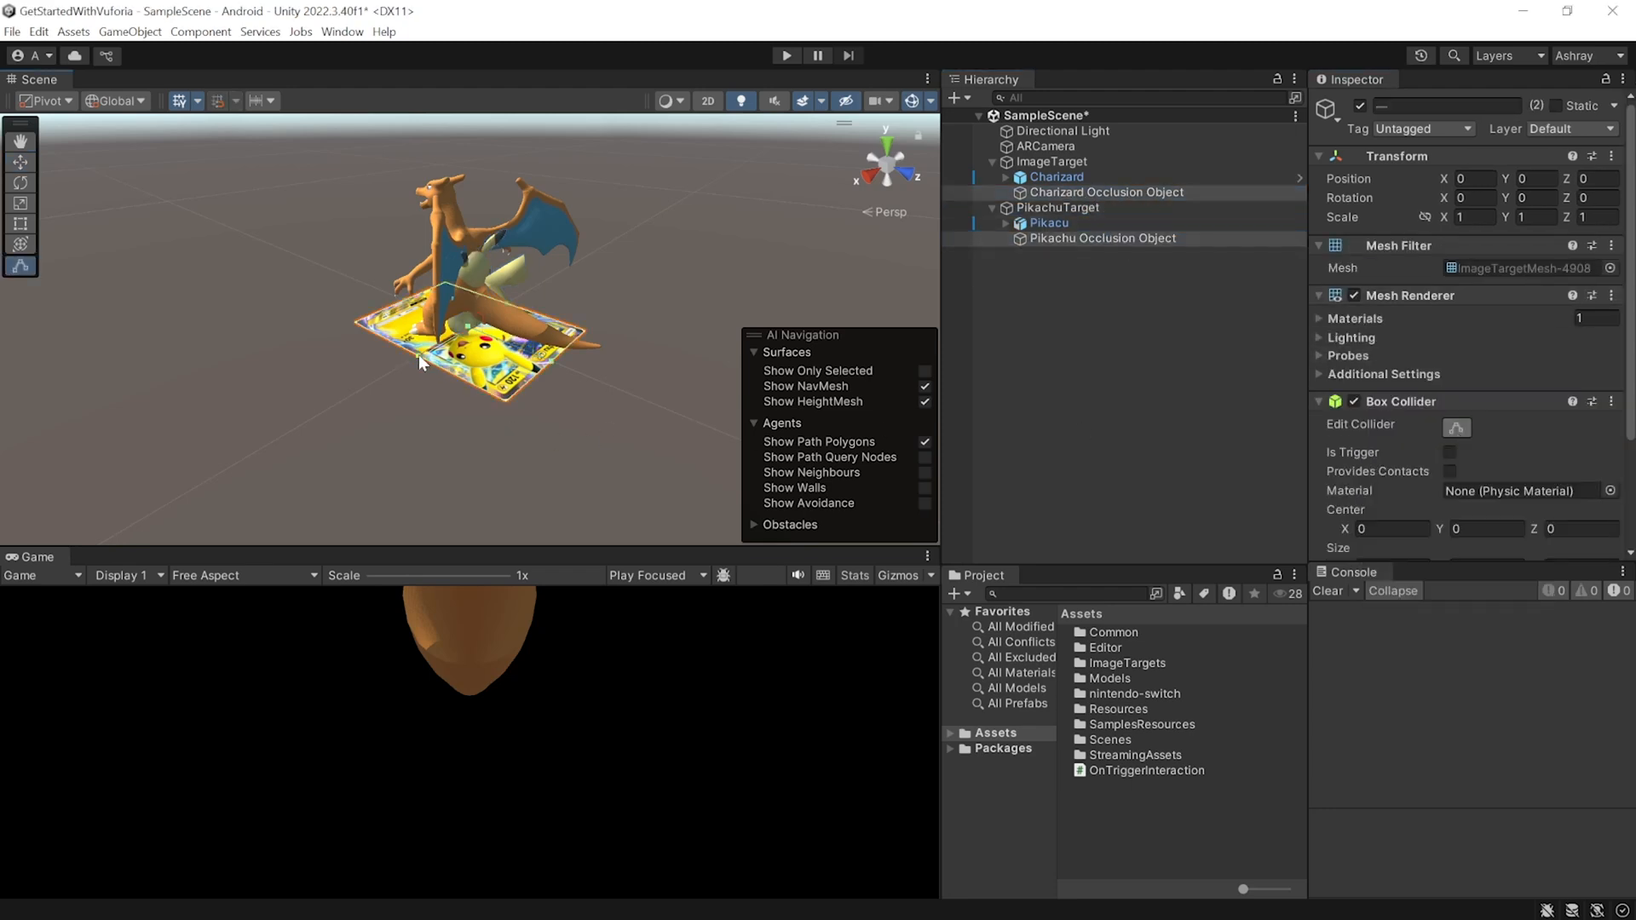
mouse_move(510, 308)
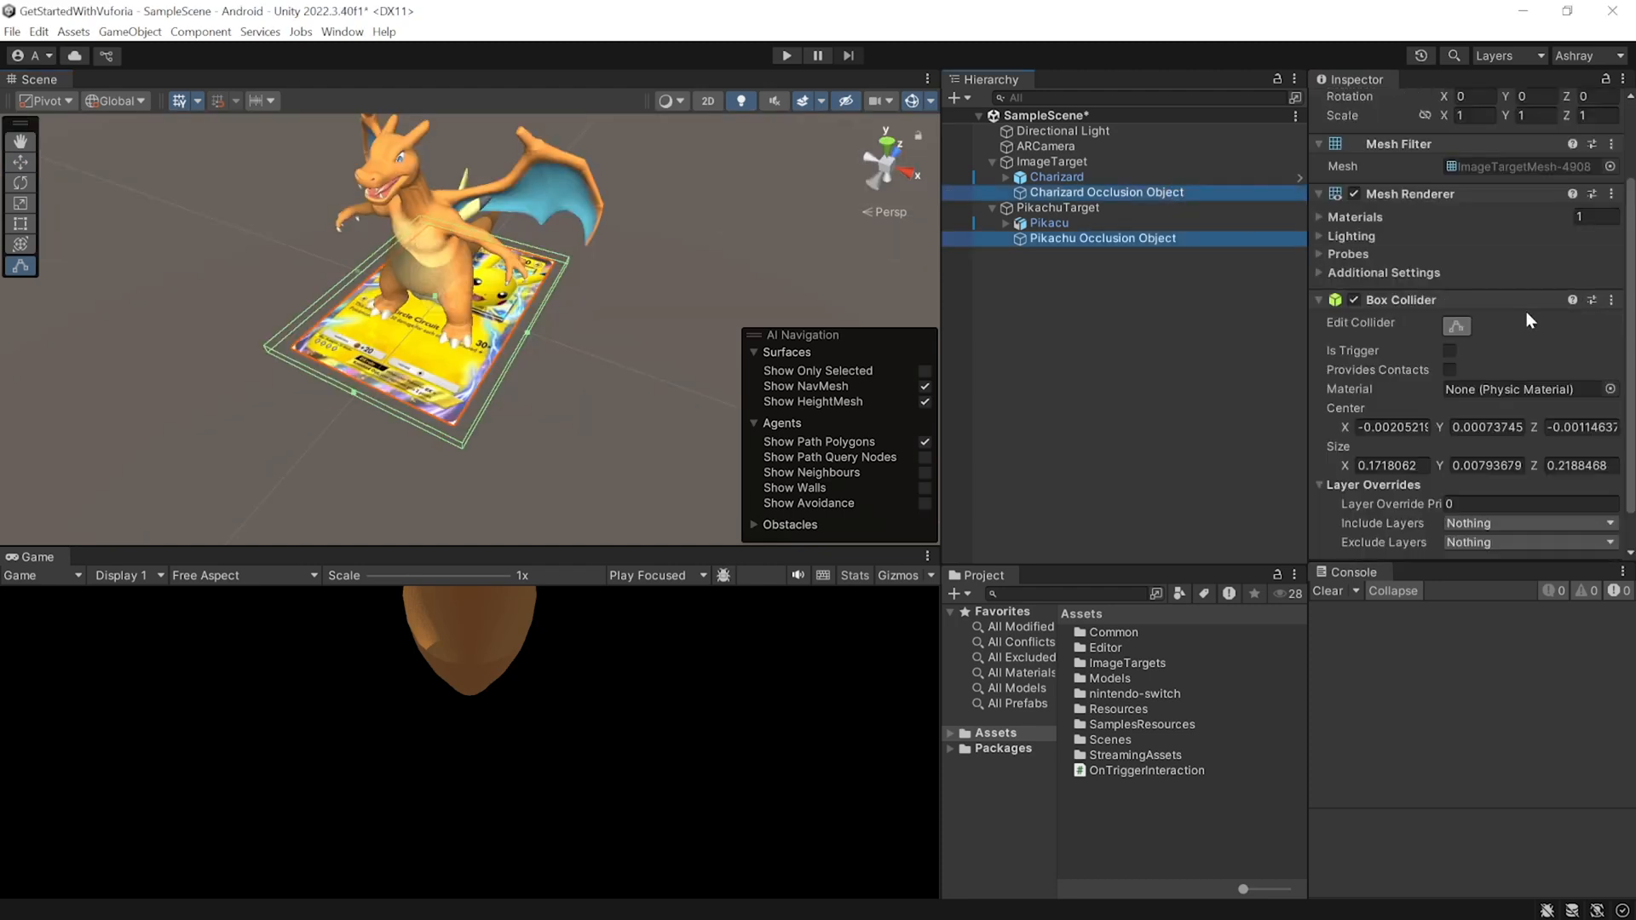
mouse_move(1451, 352)
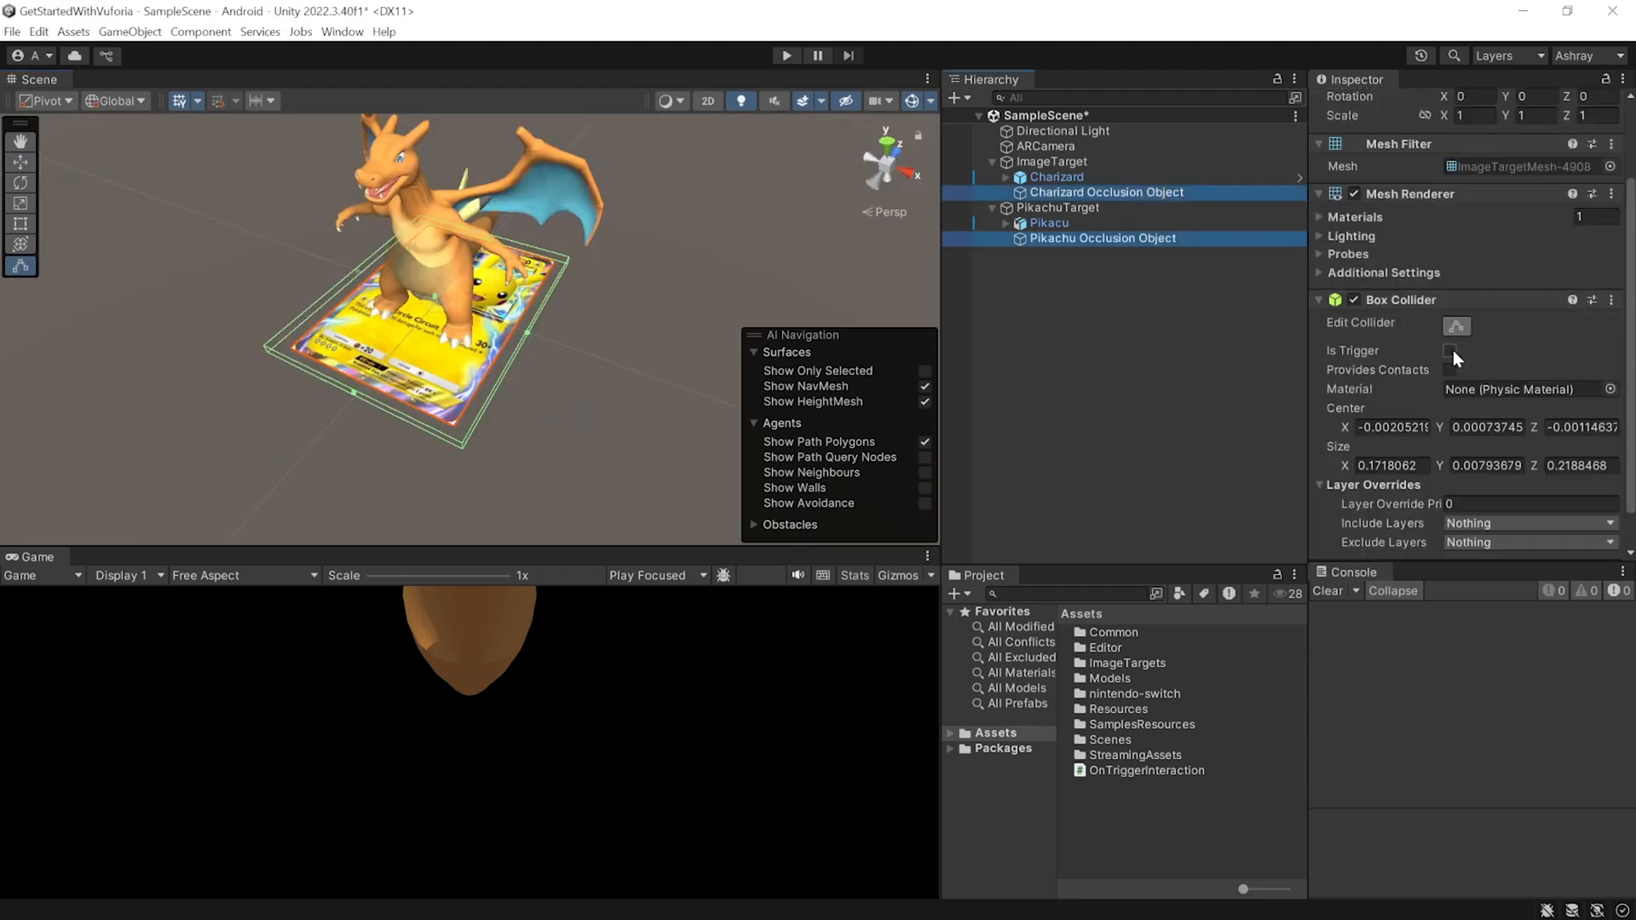
left_click(1464, 536)
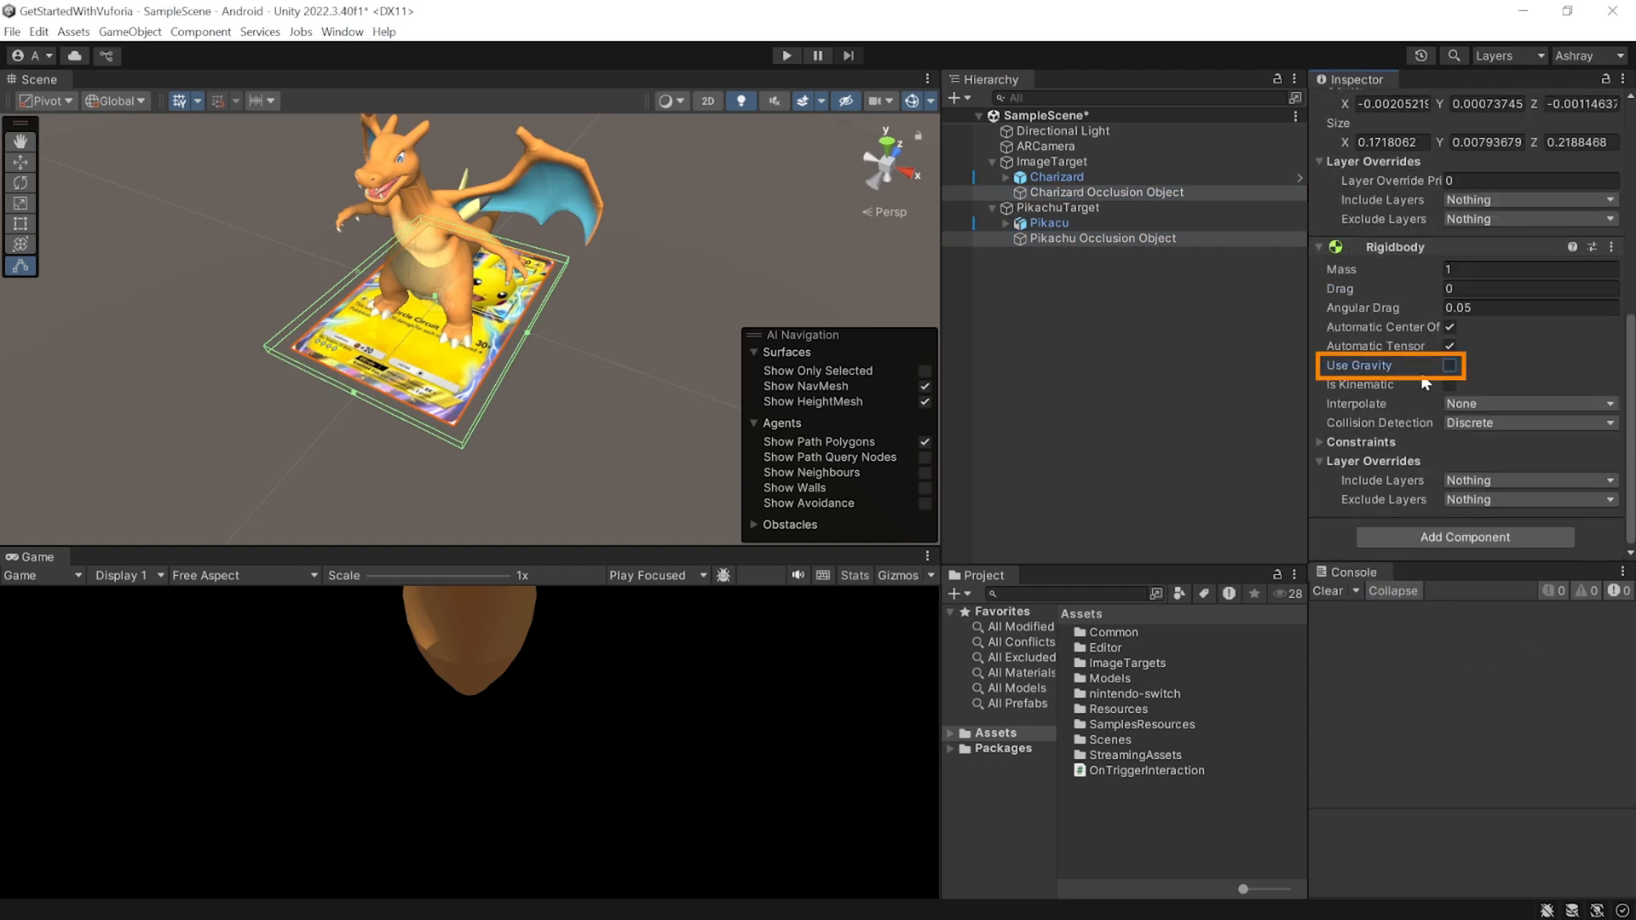
left_click(1450, 384)
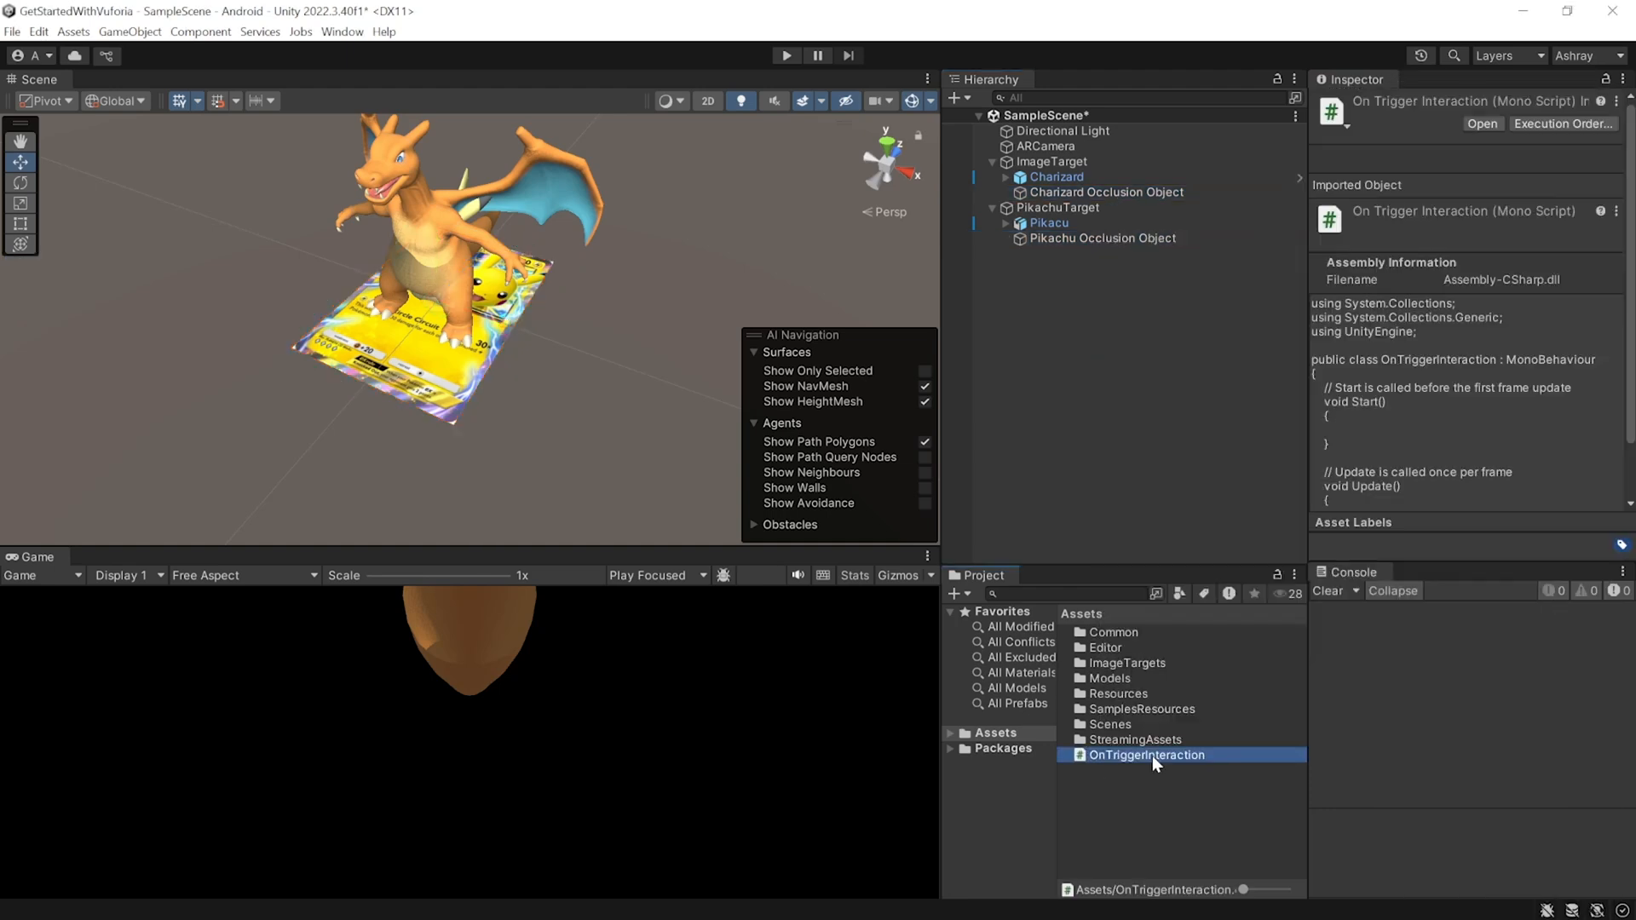
Write an OnTriggerEnter stub with a '// do something' comment in OnTriggerInteraction.
double_click(1147, 754)
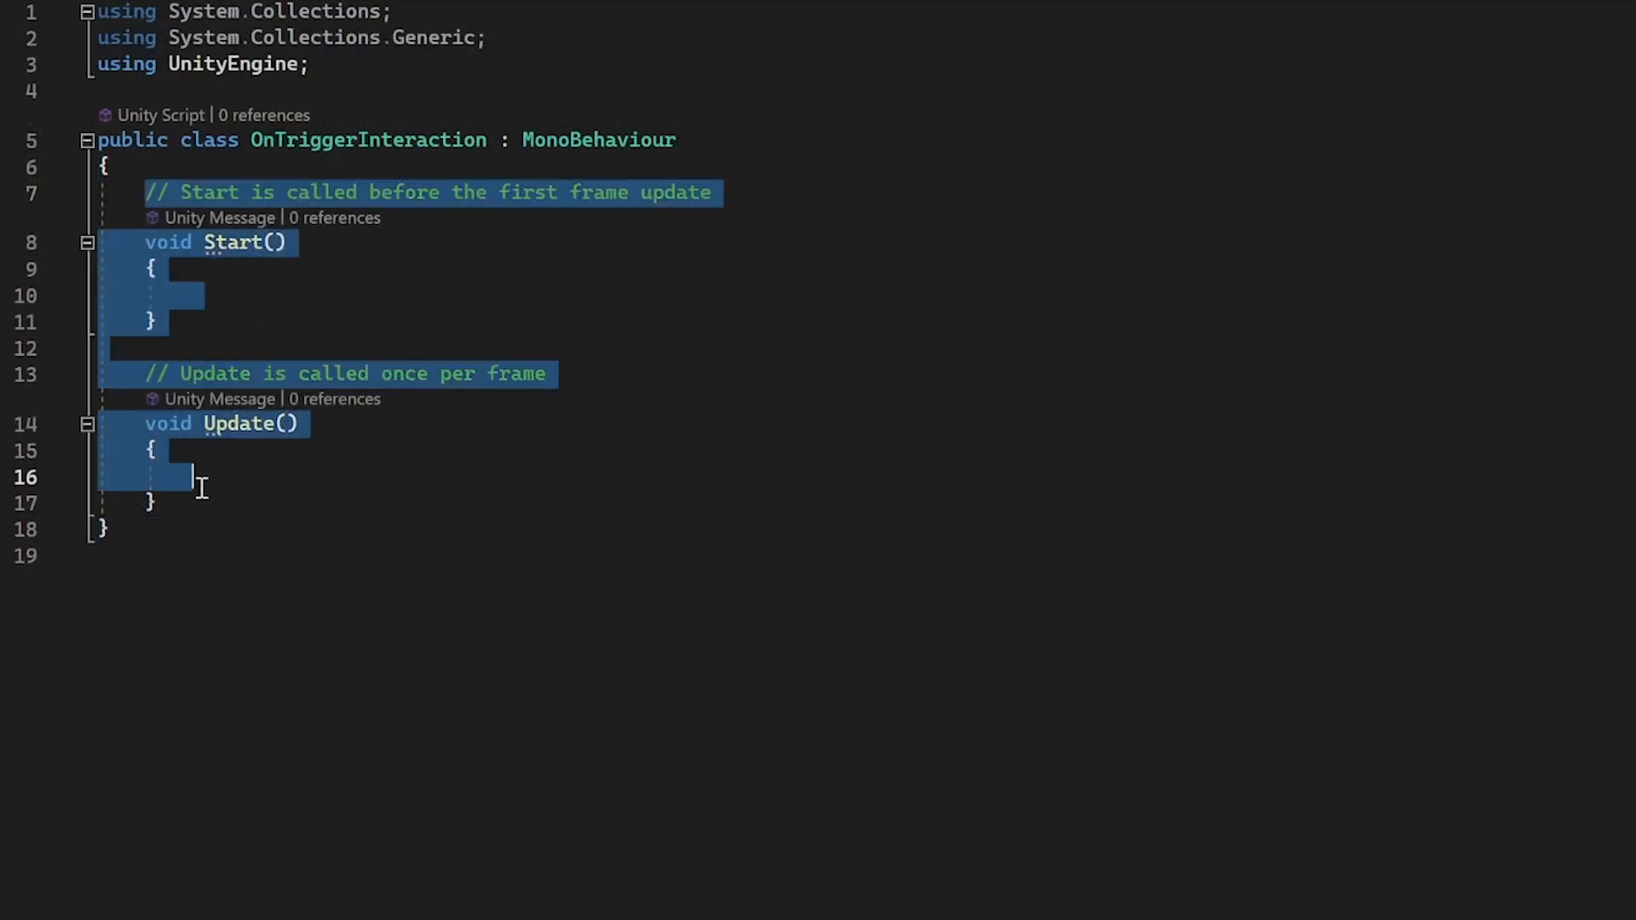
type("ont")
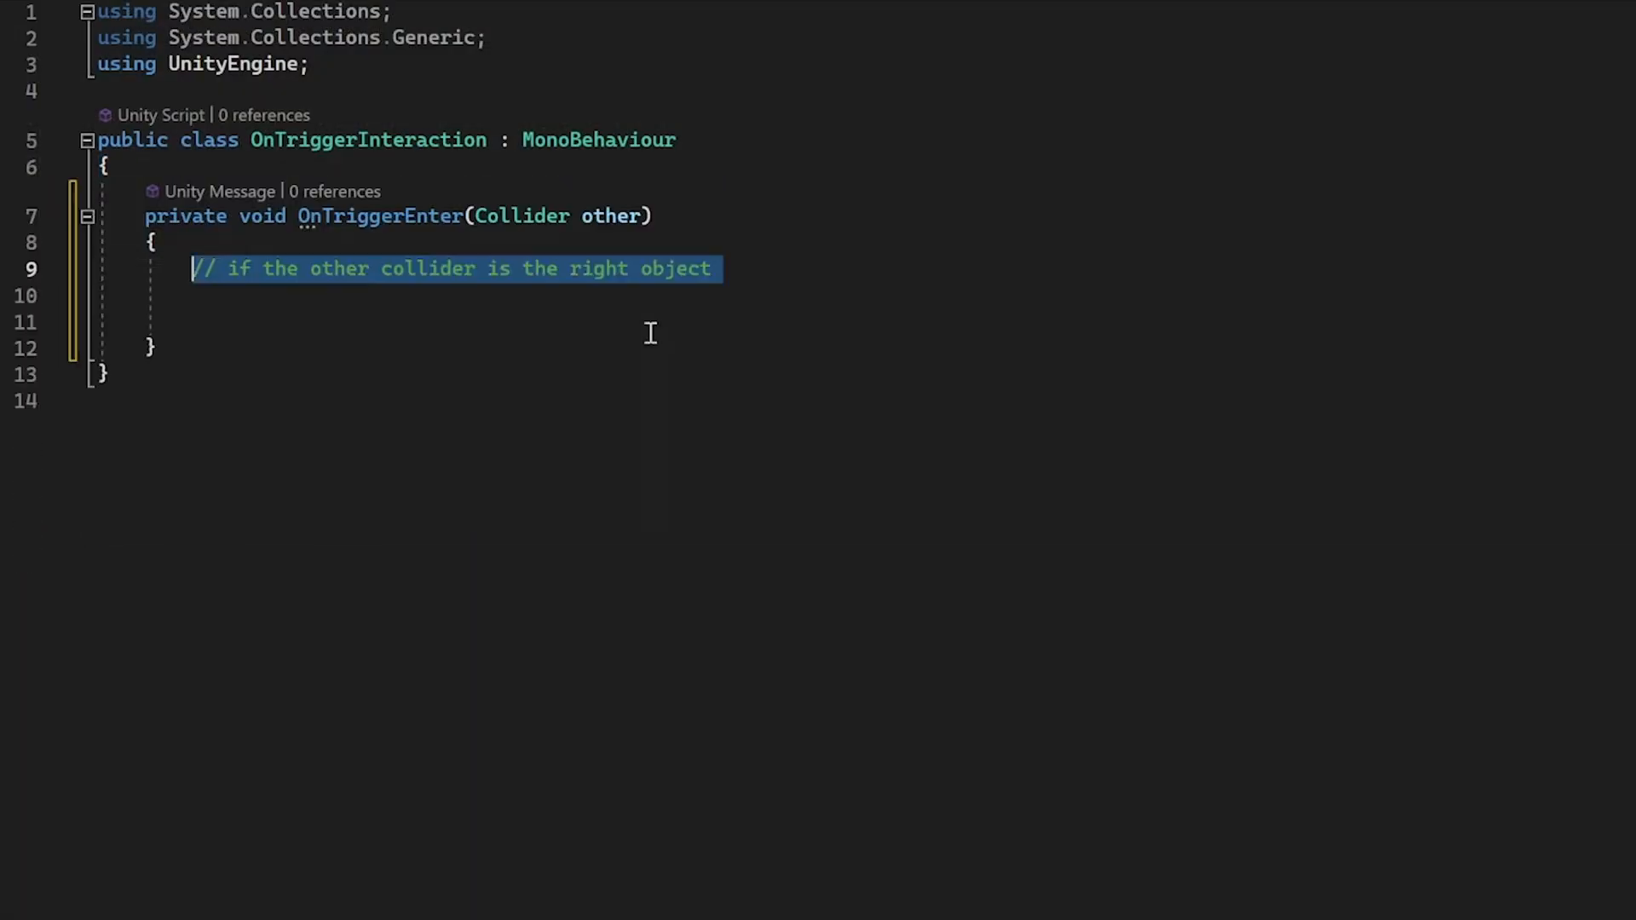
left_click(738, 296)
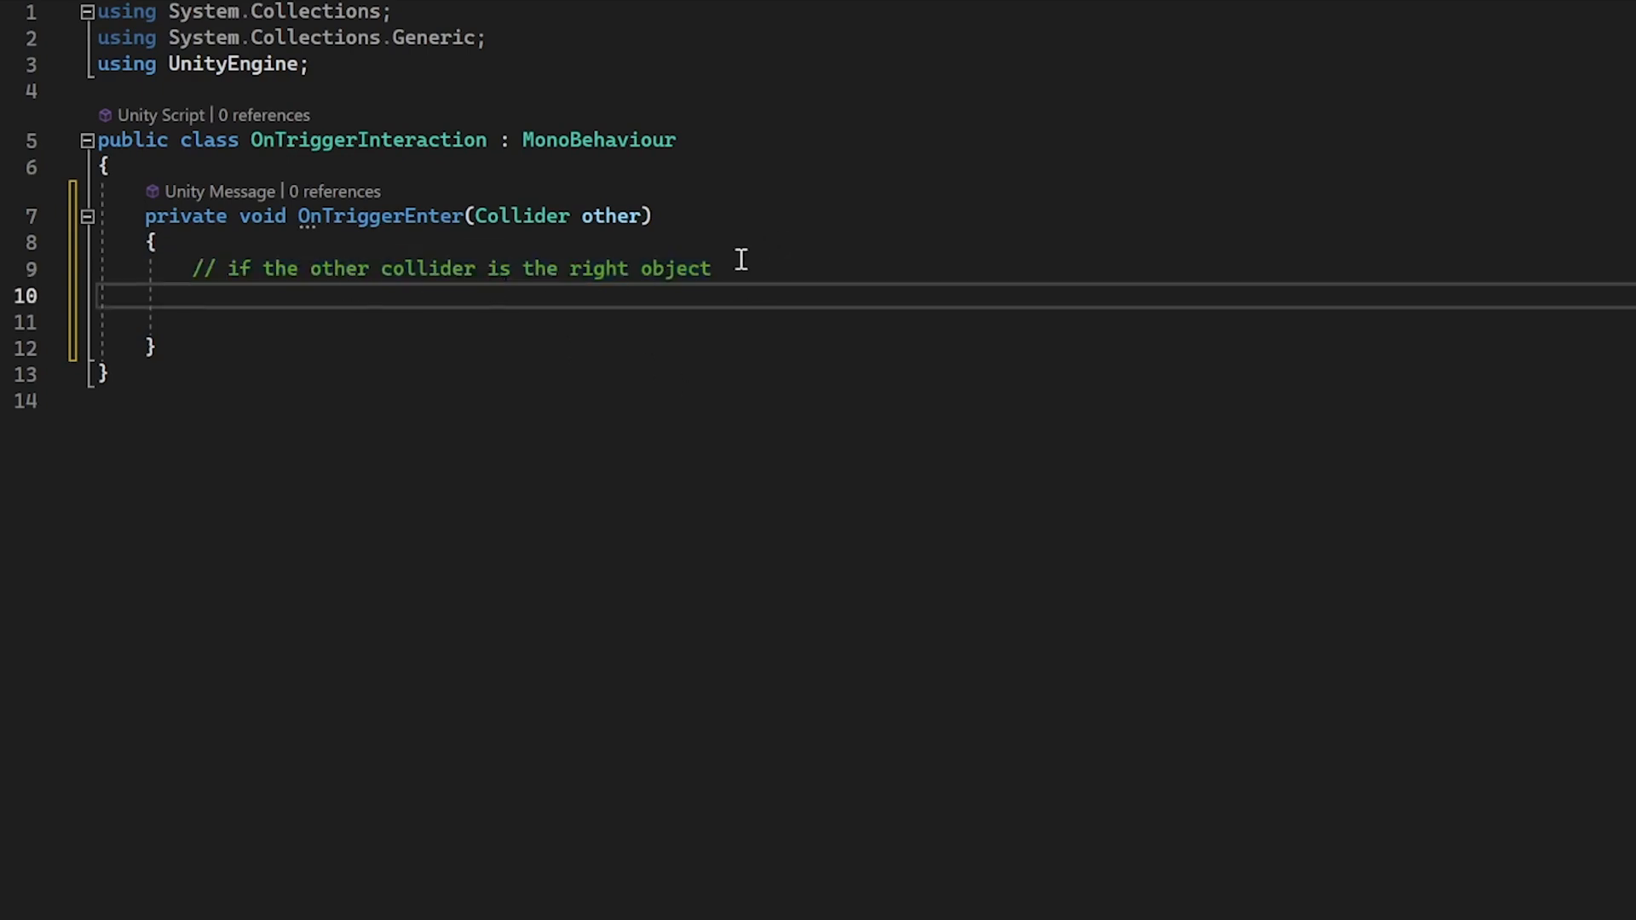
mouse_move(747, 306)
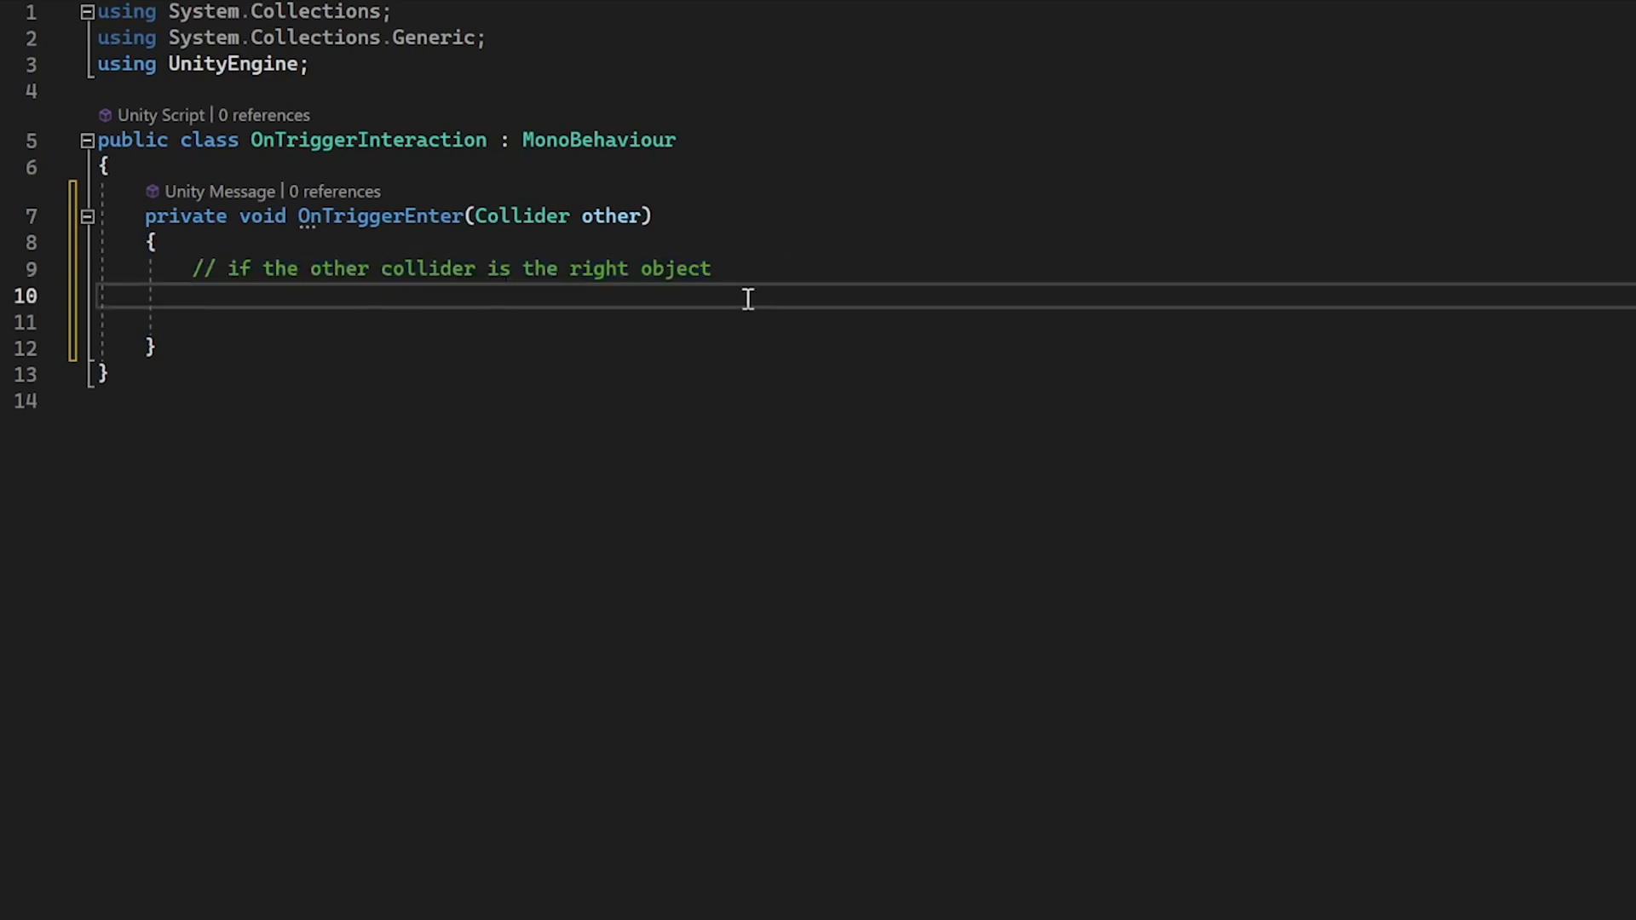
type("// do something")
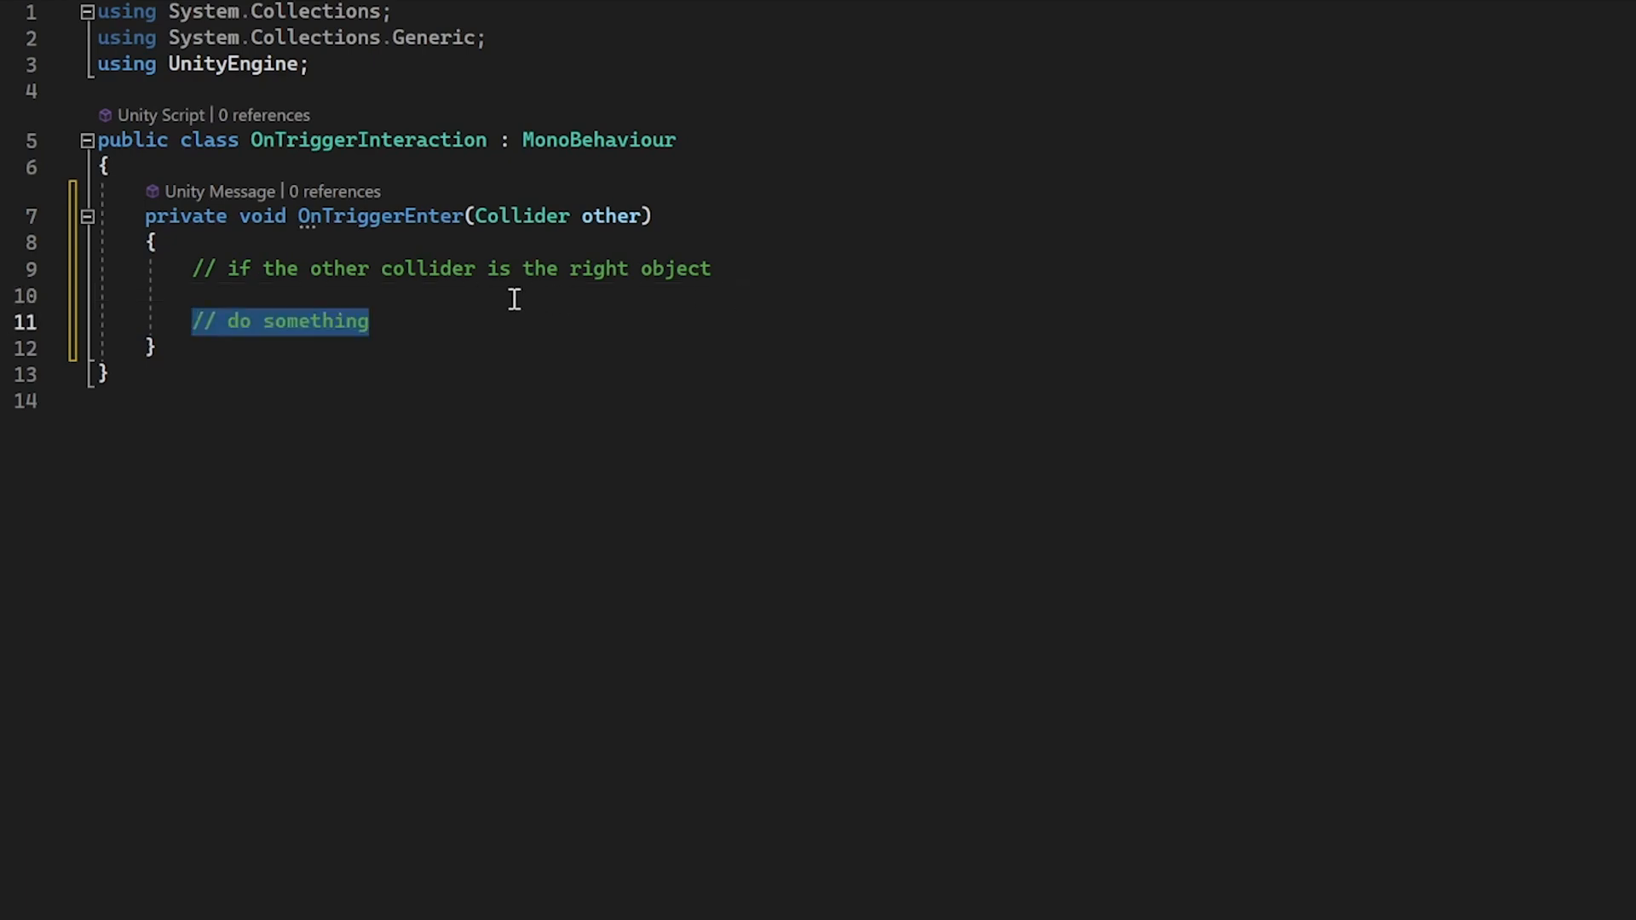
left_click(451, 322)
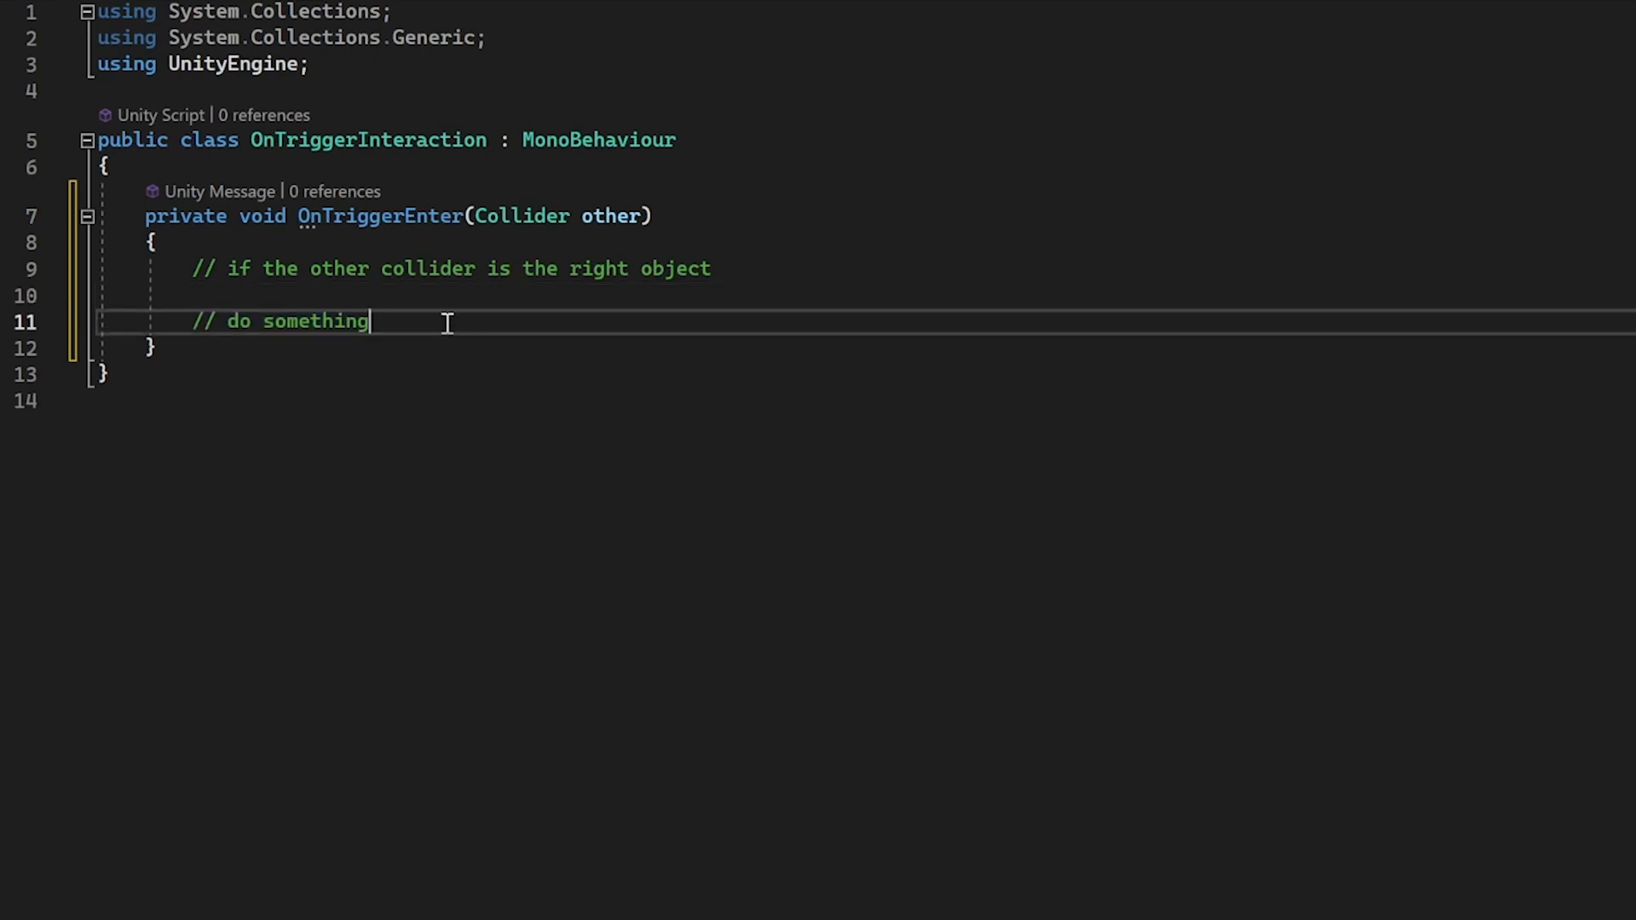
key("Backspace")
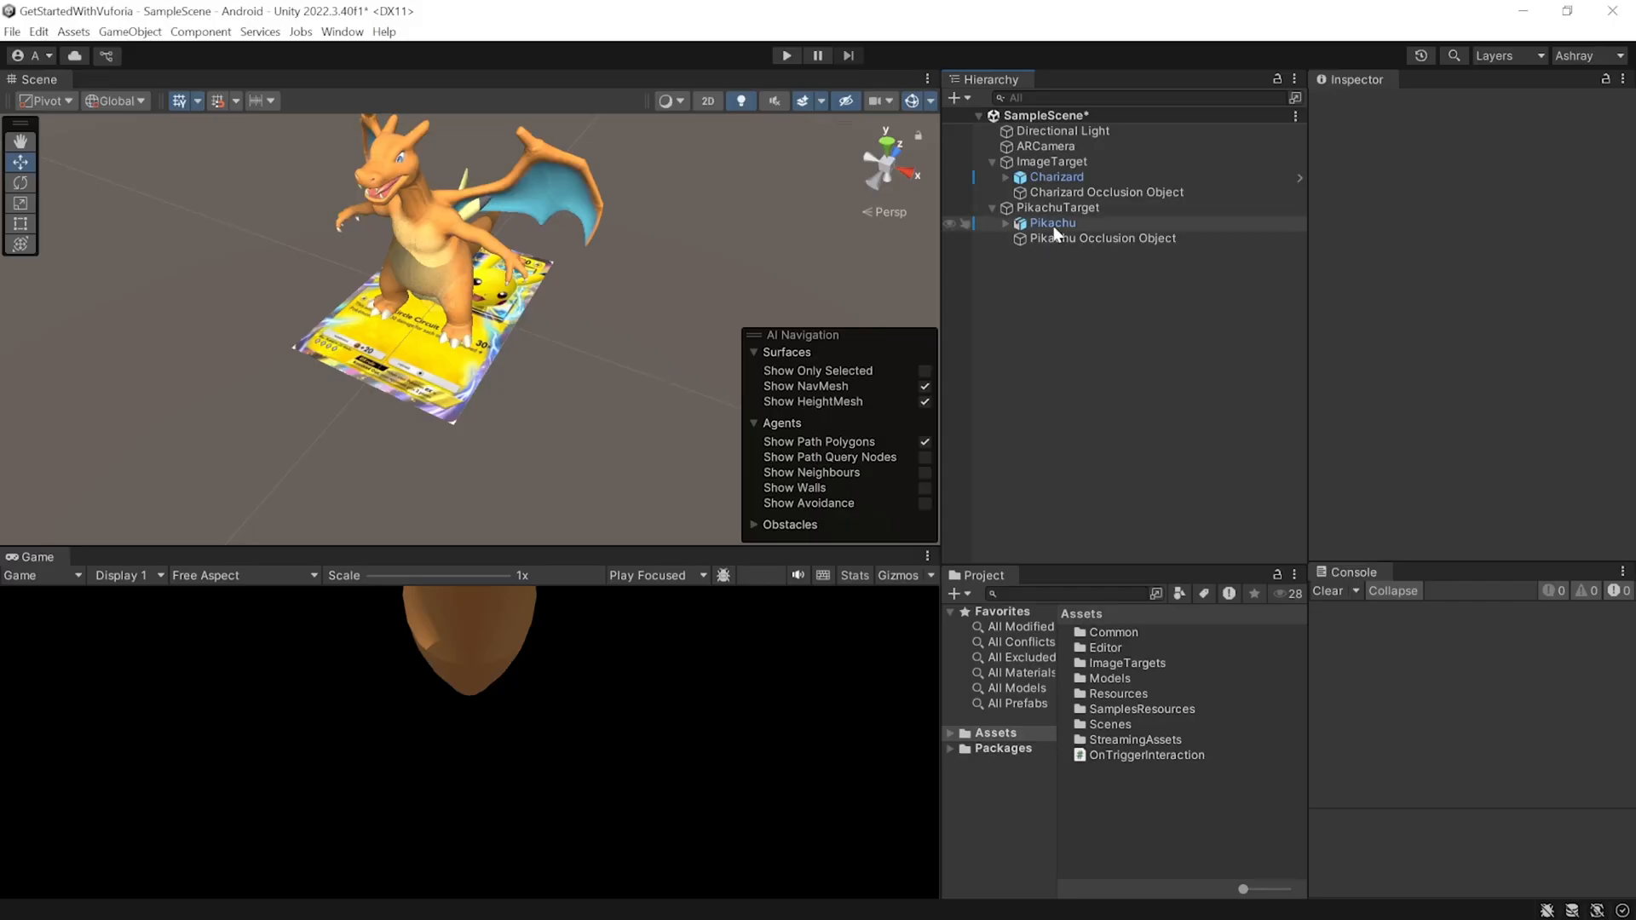
In PikachuController, create Dance and Jump states with transitions both ways.
left_click(1052, 223)
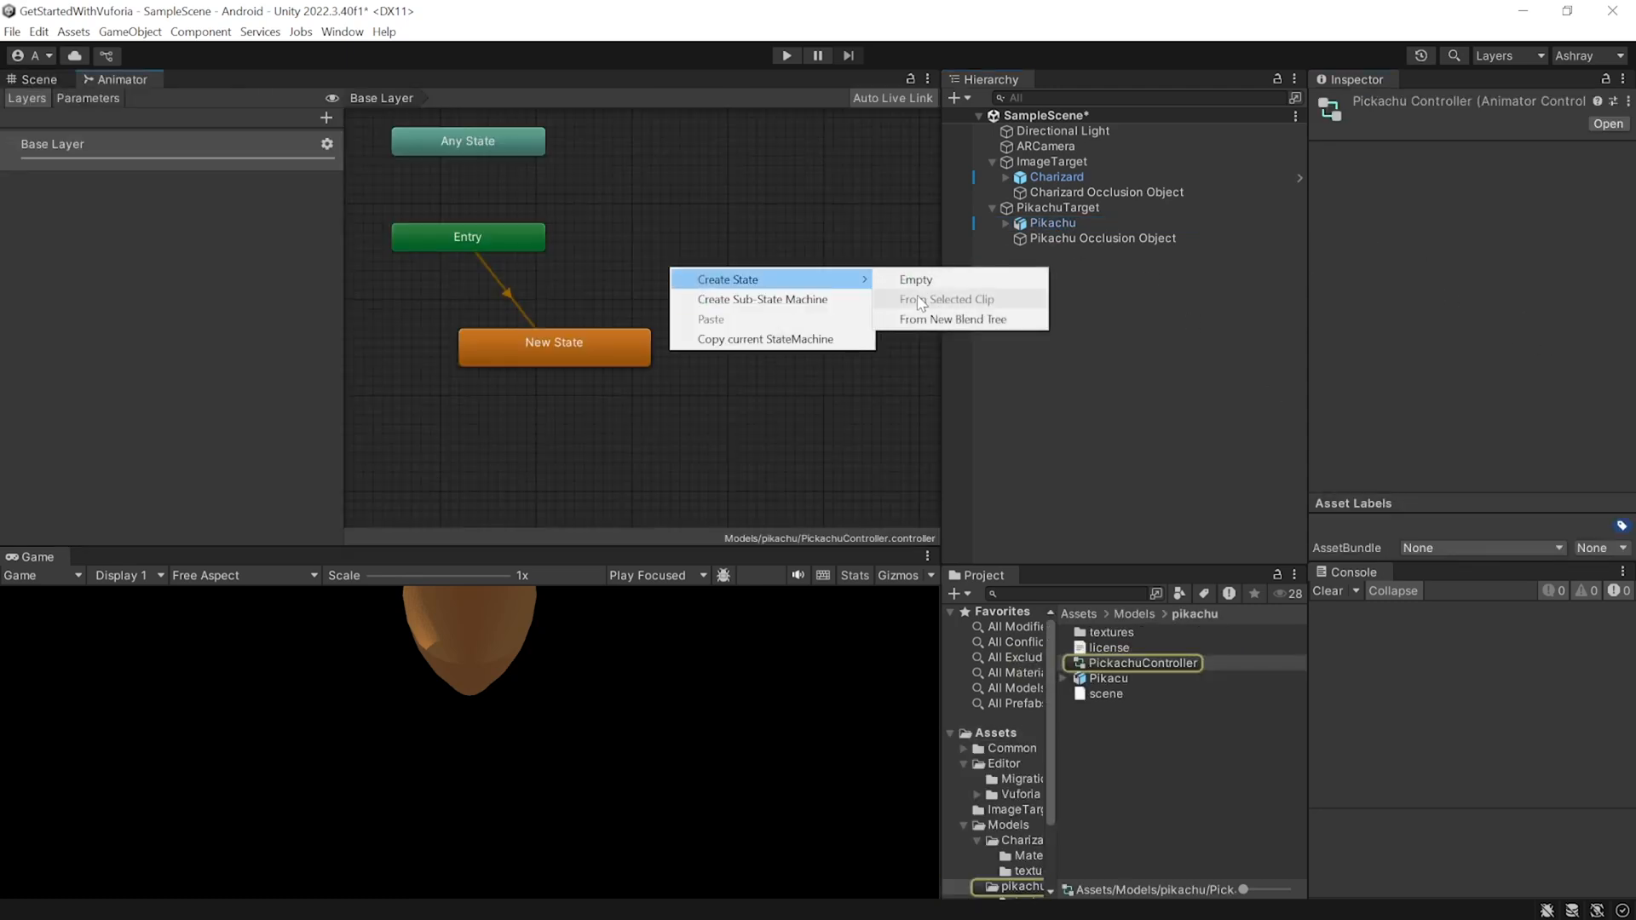
left_click(915, 279)
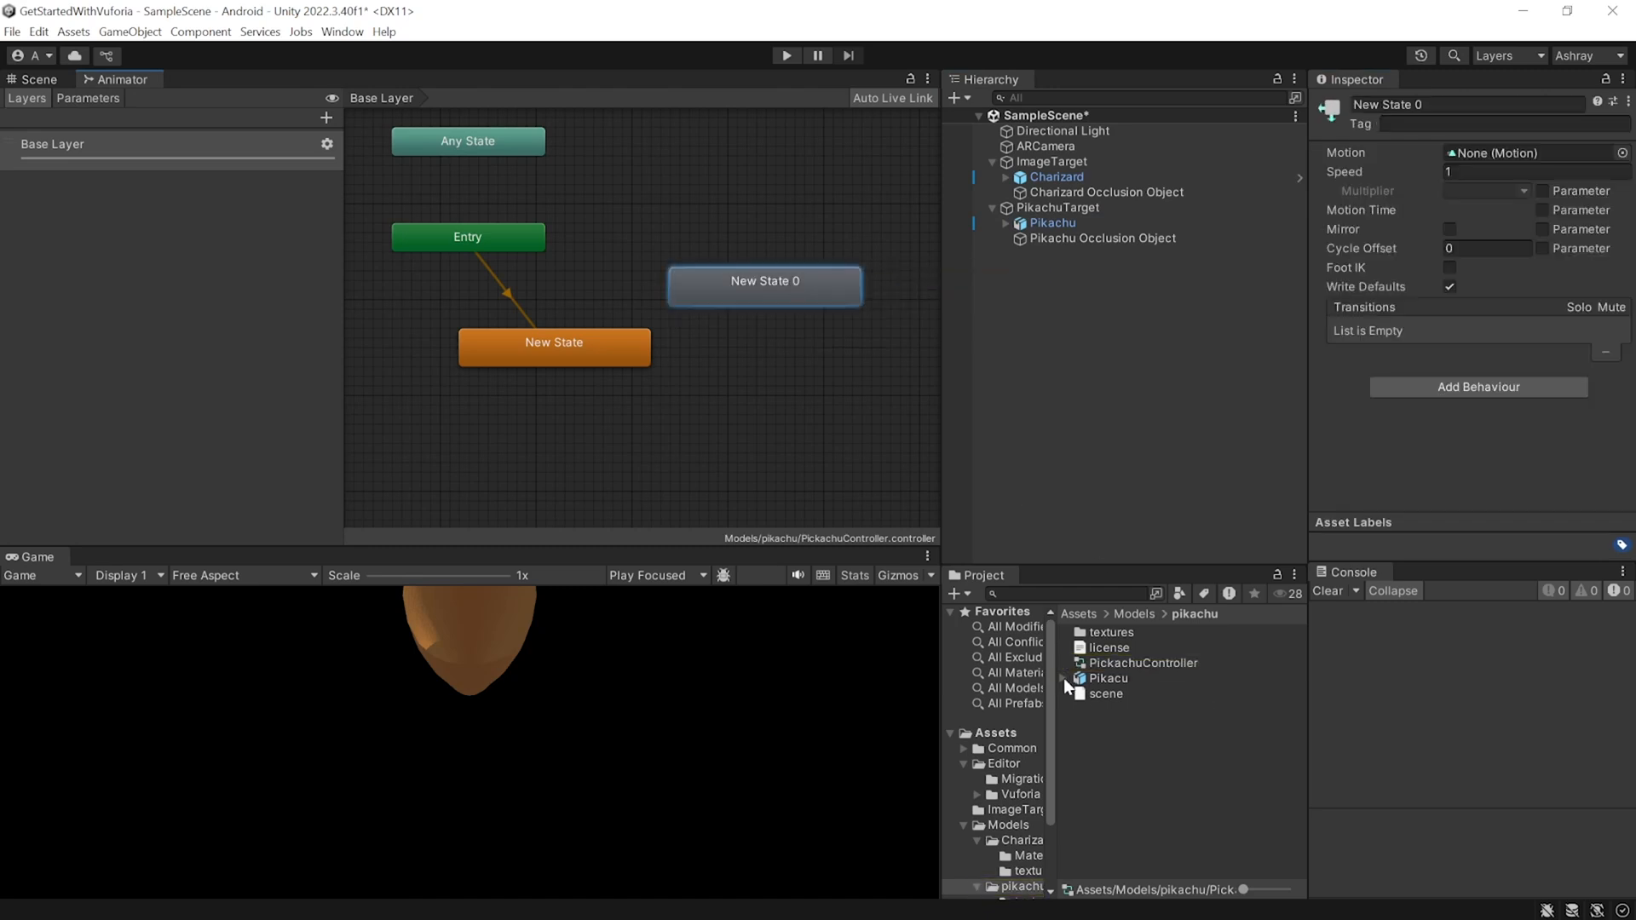
left_click(1064, 678)
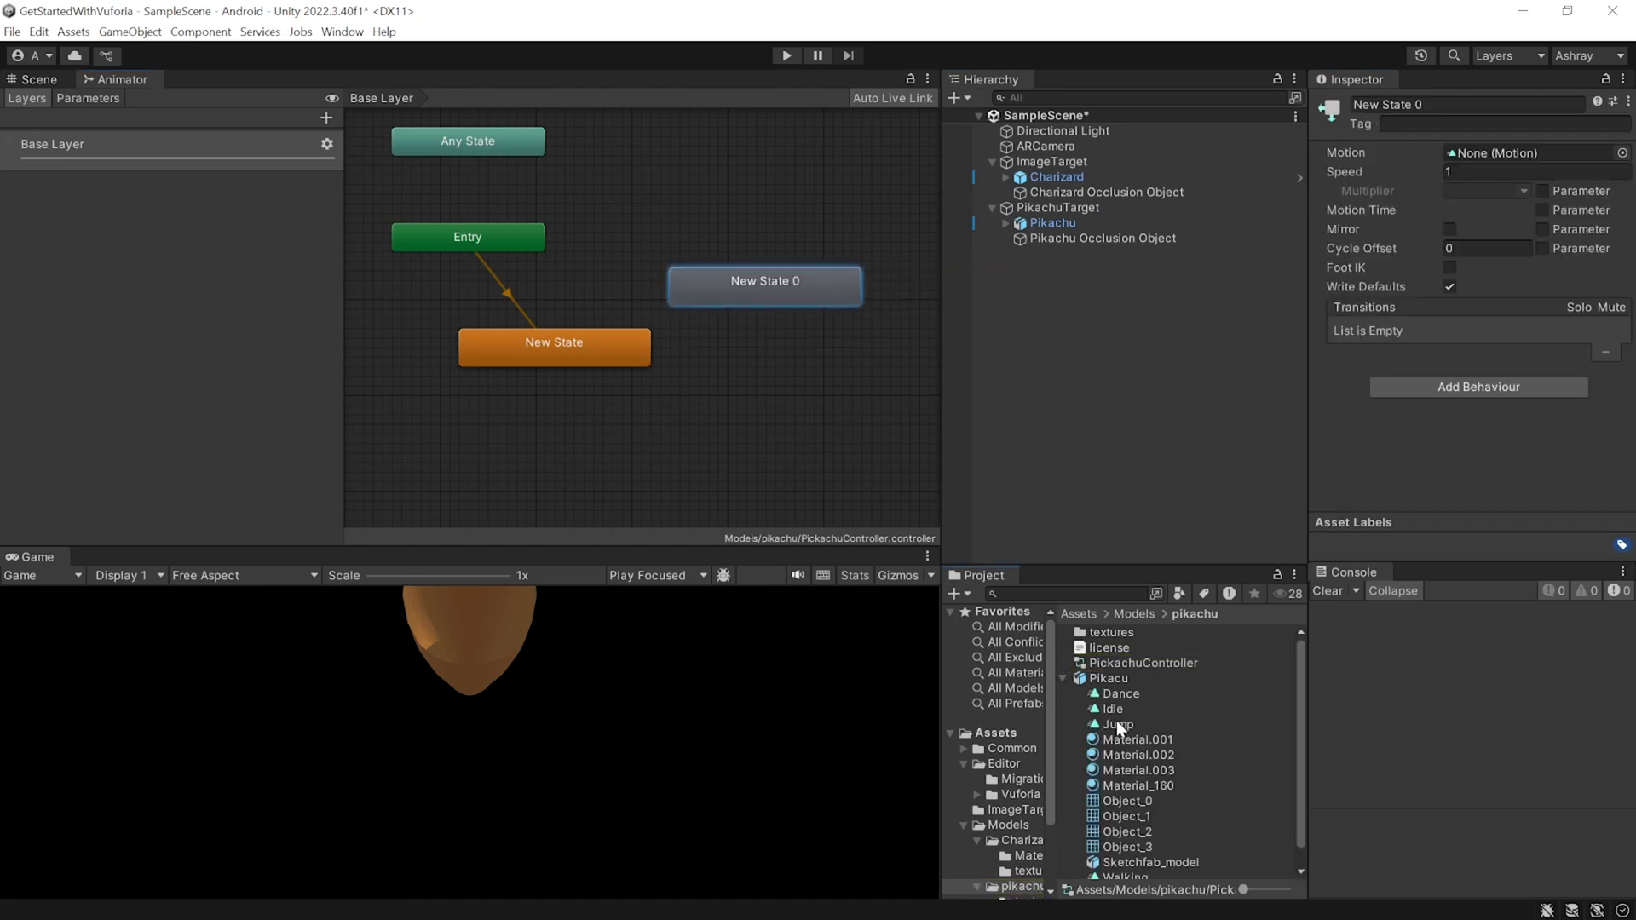
left_click(1115, 724)
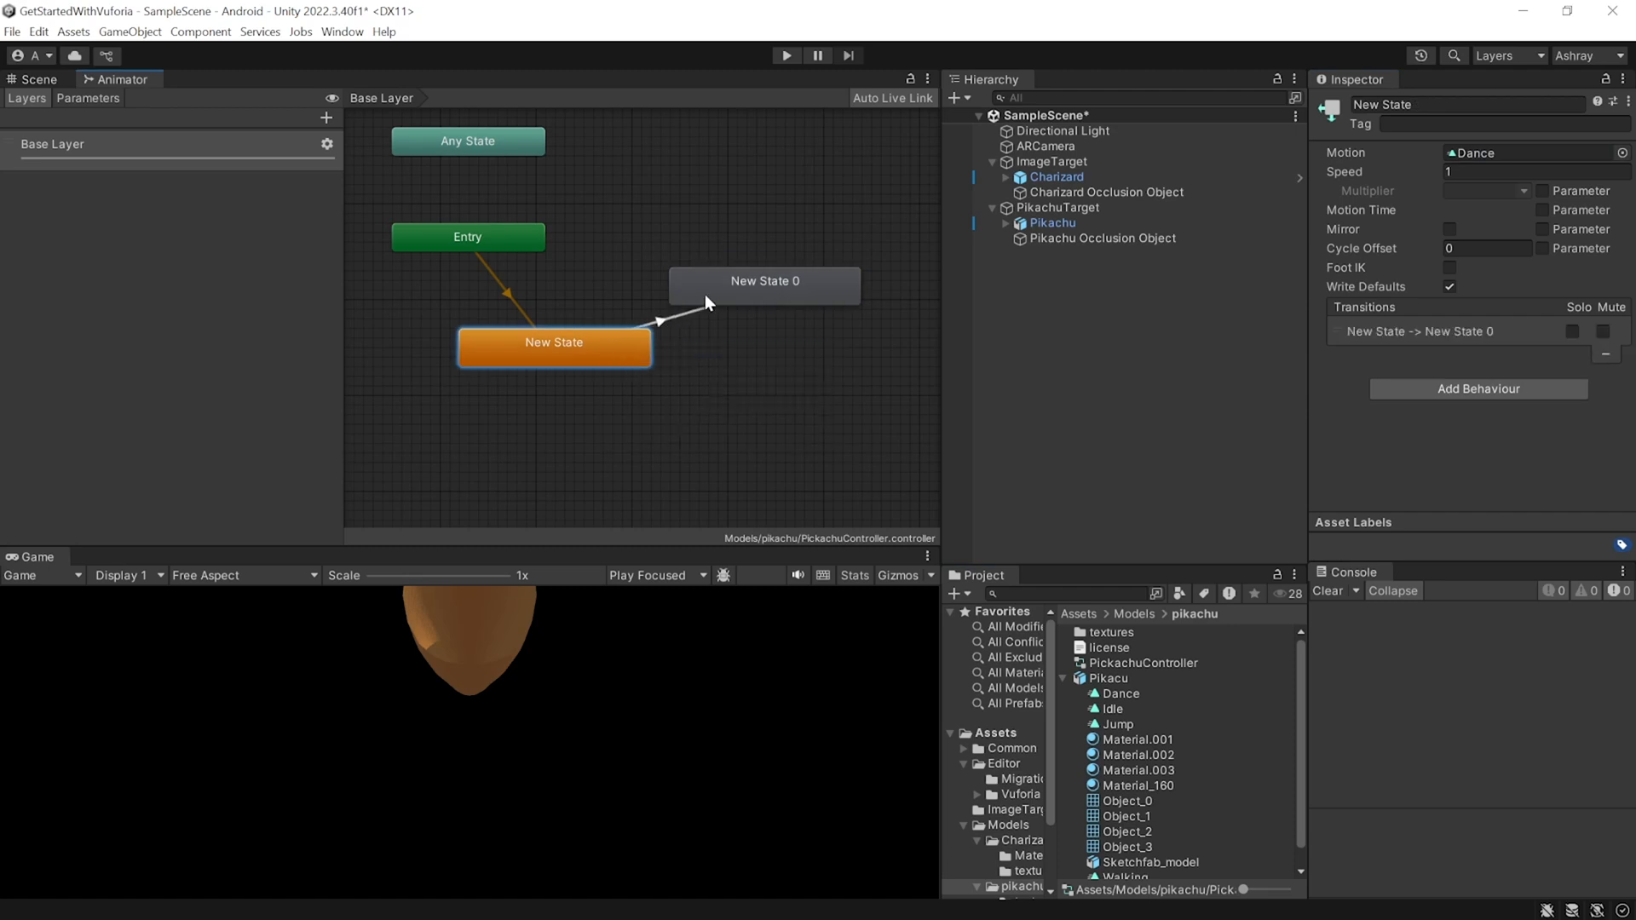
left_click(763, 285)
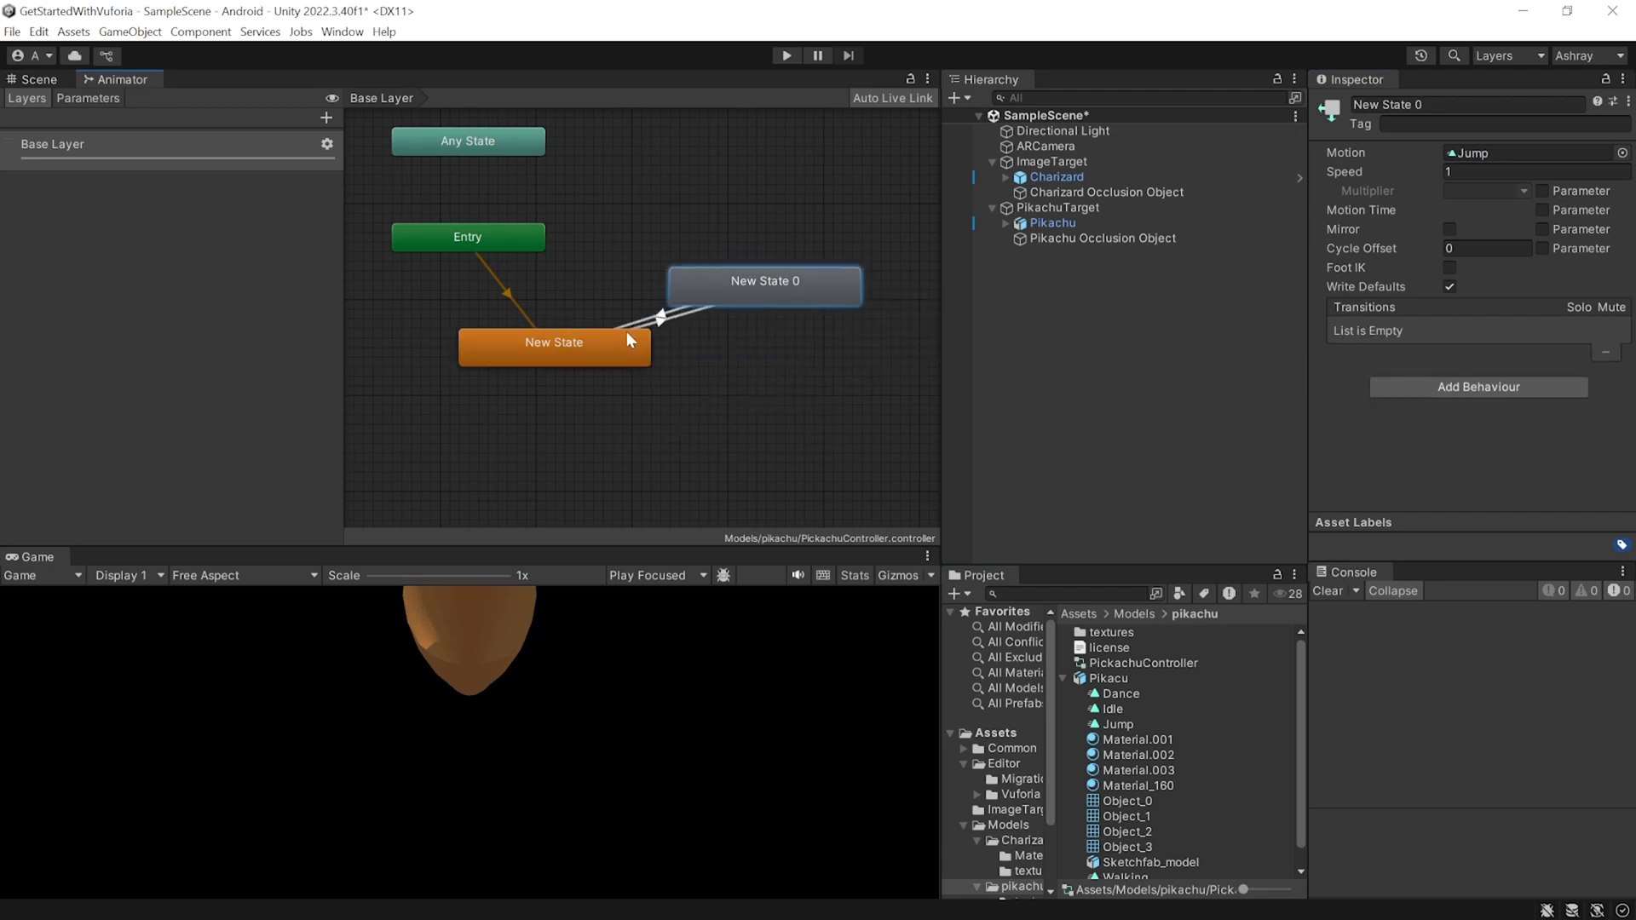
left_click(636, 323)
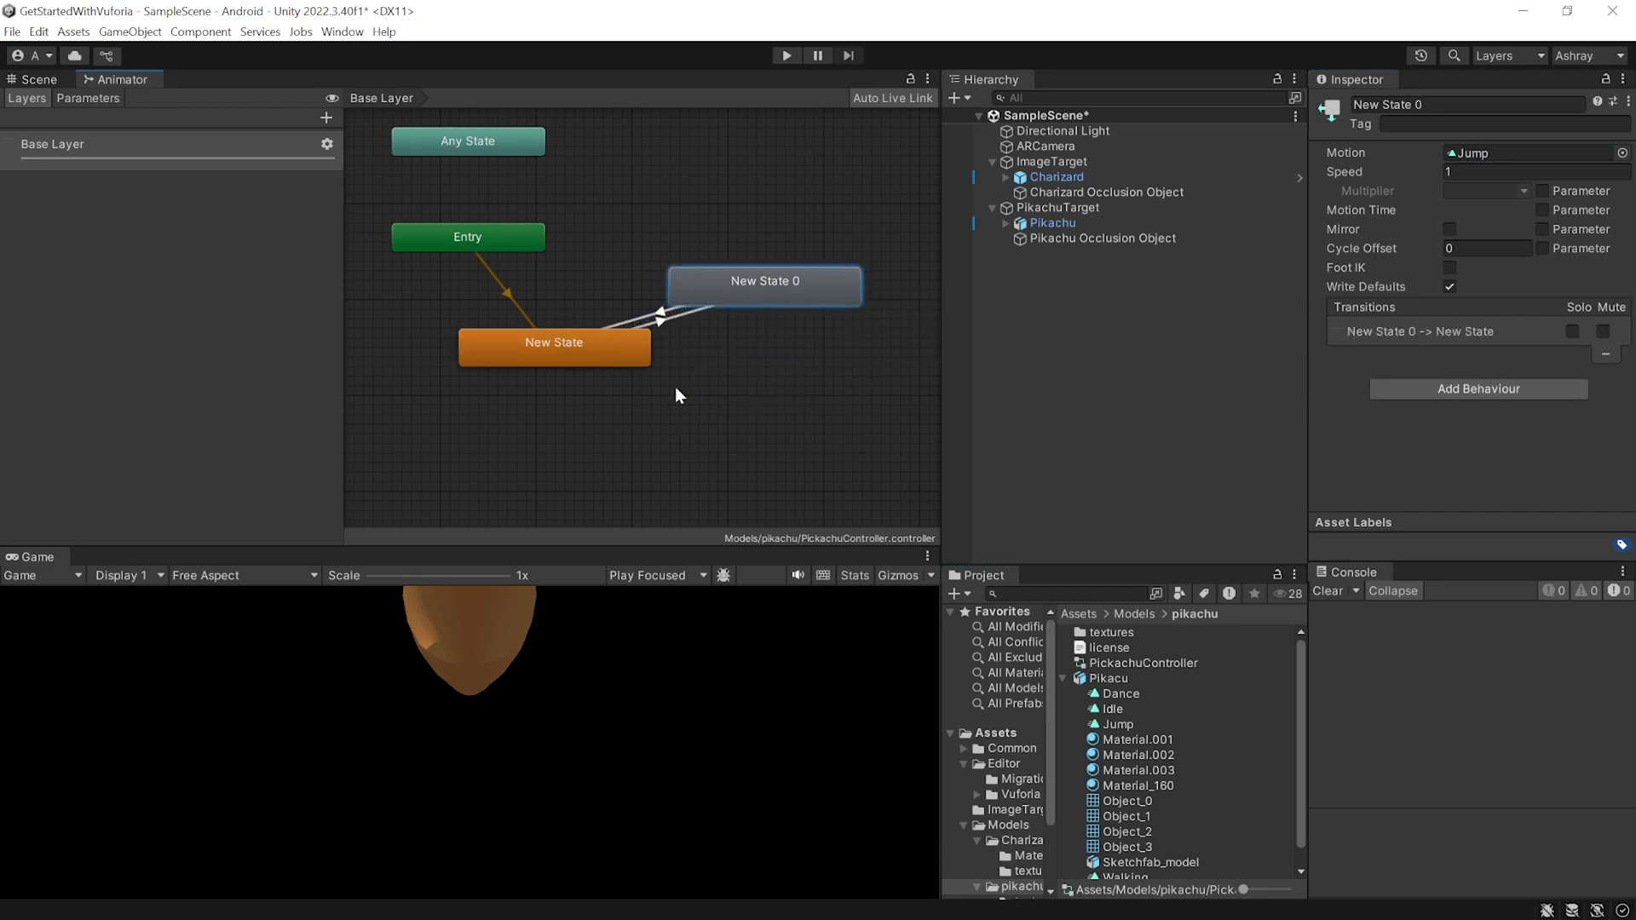
Add a Bool IsInteracting parameter and make it the condition on both transitions.
left_click(325, 117)
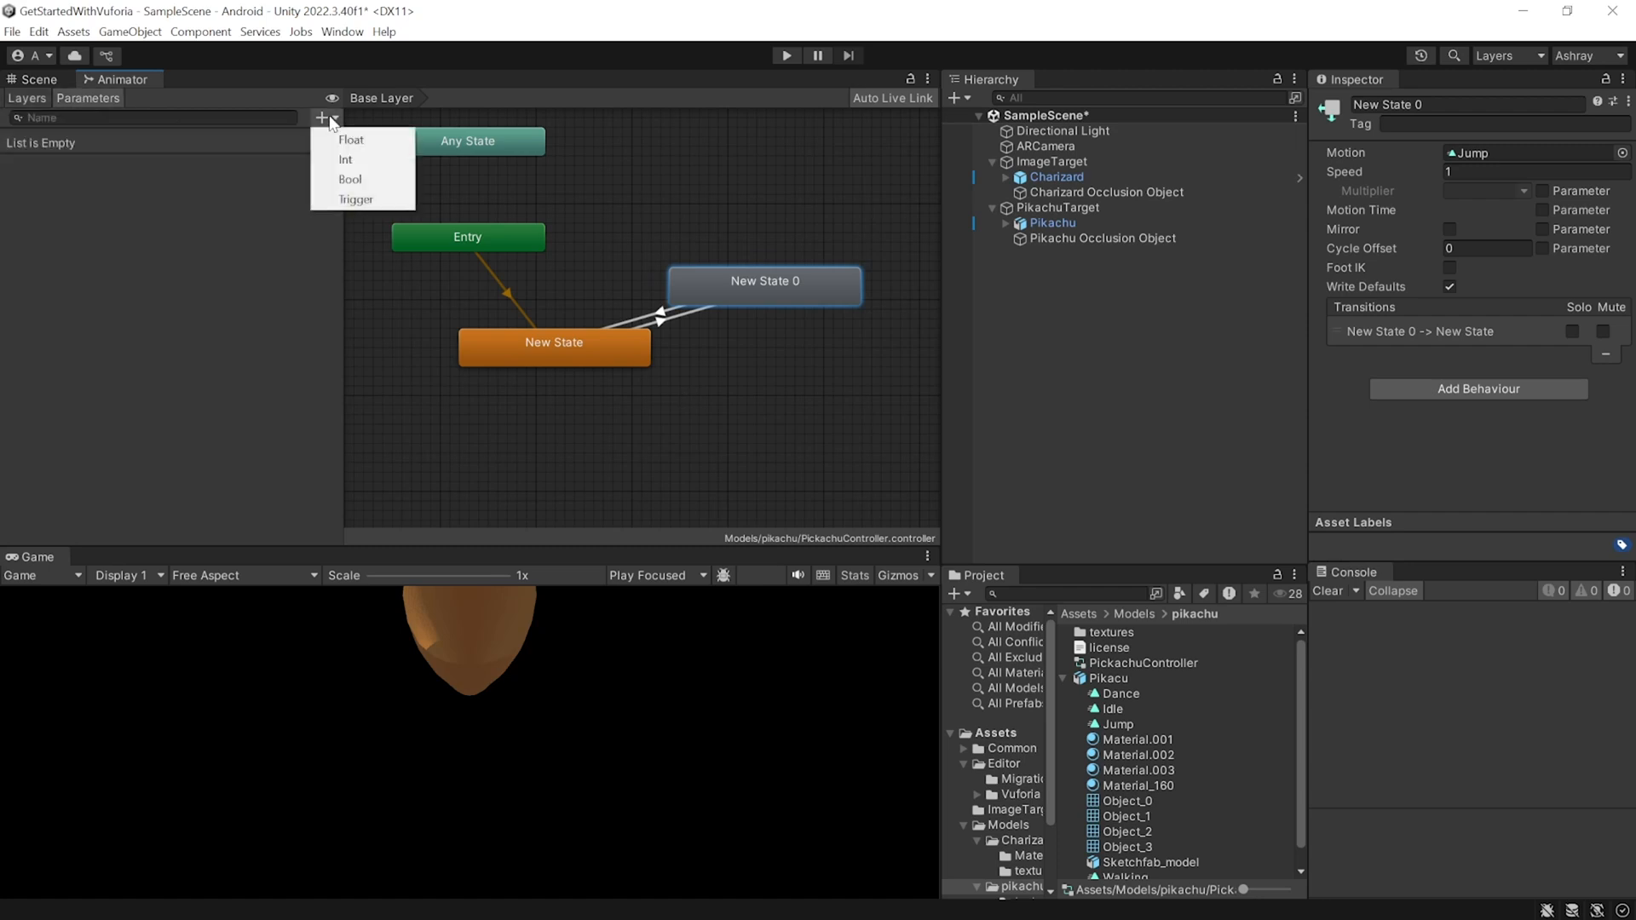
left_click(352, 180)
type("IsInteracting")
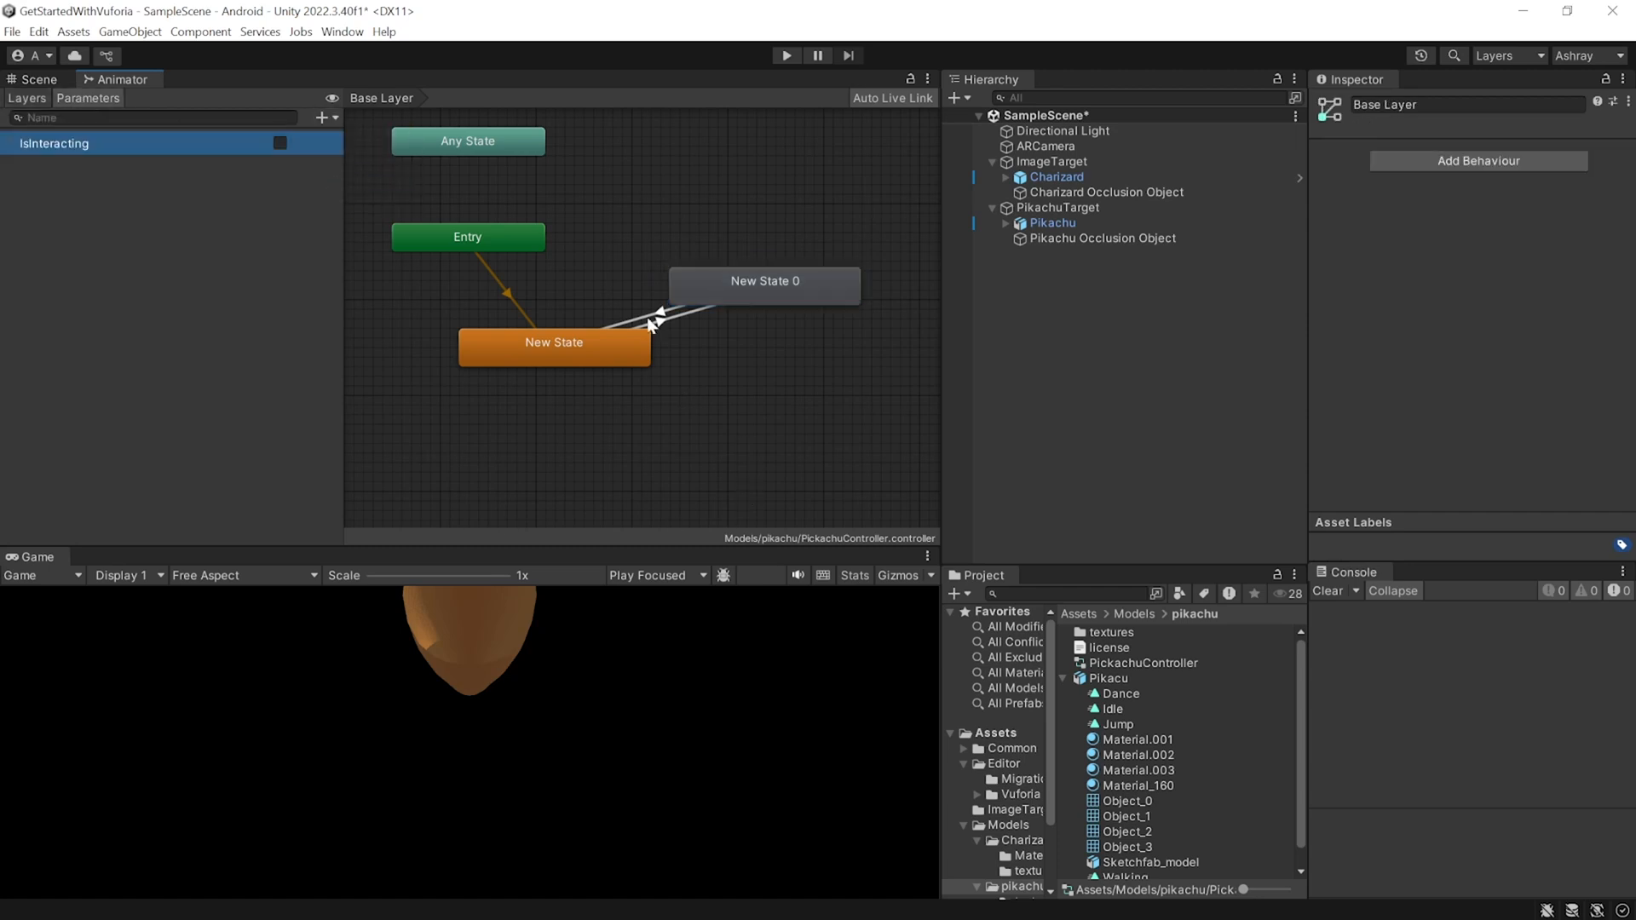
mouse_move(659, 331)
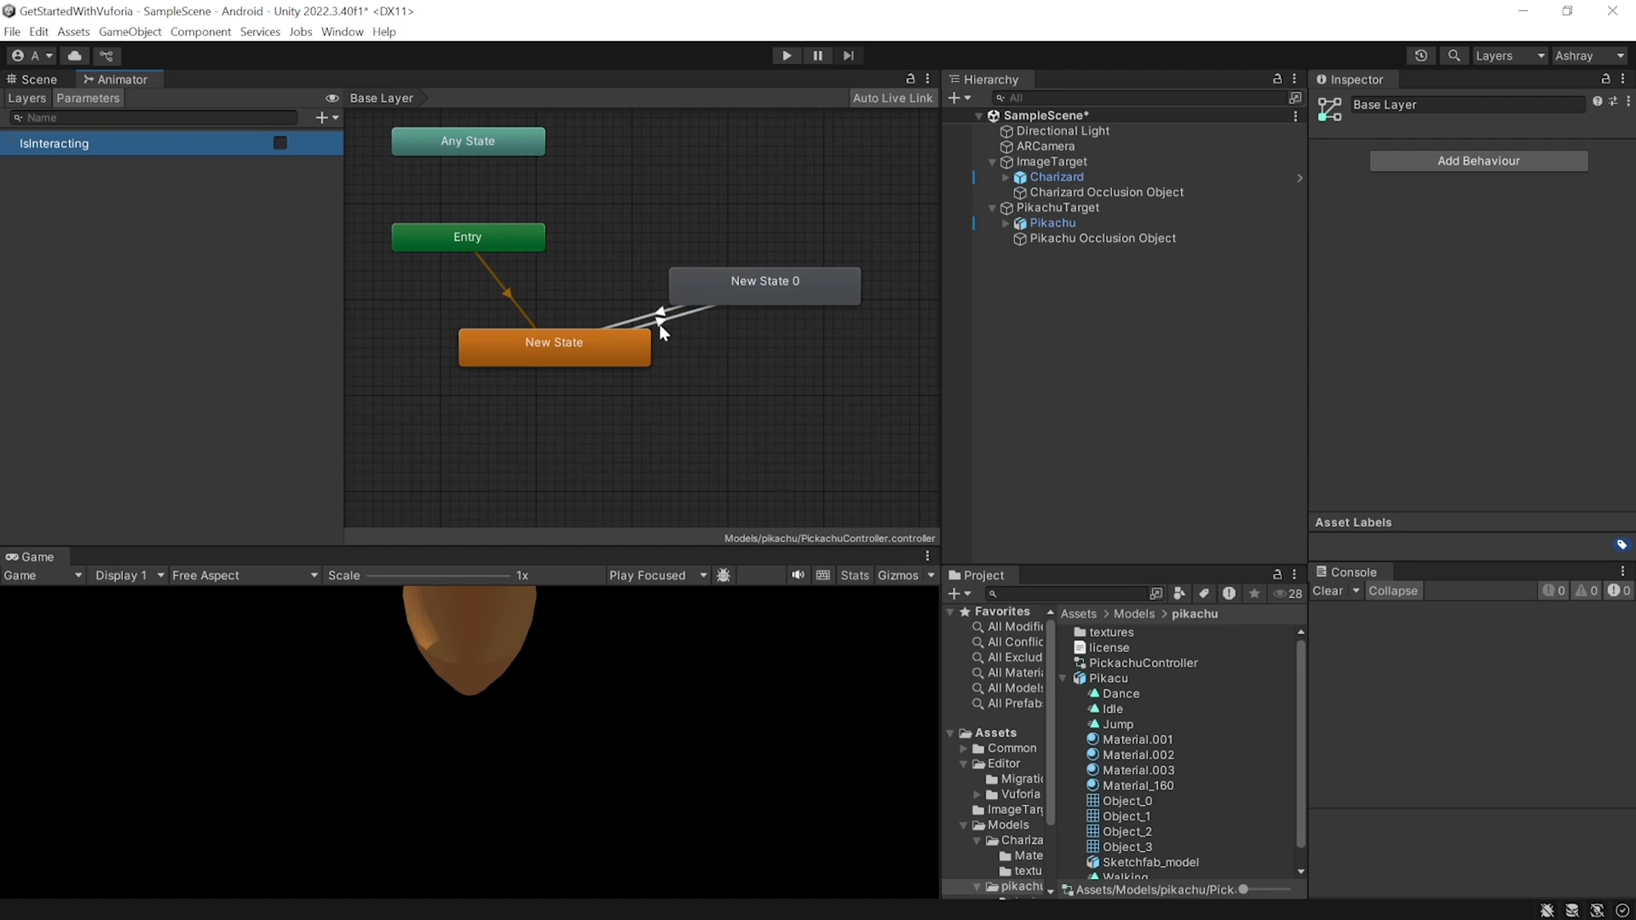
left_click(679, 313)
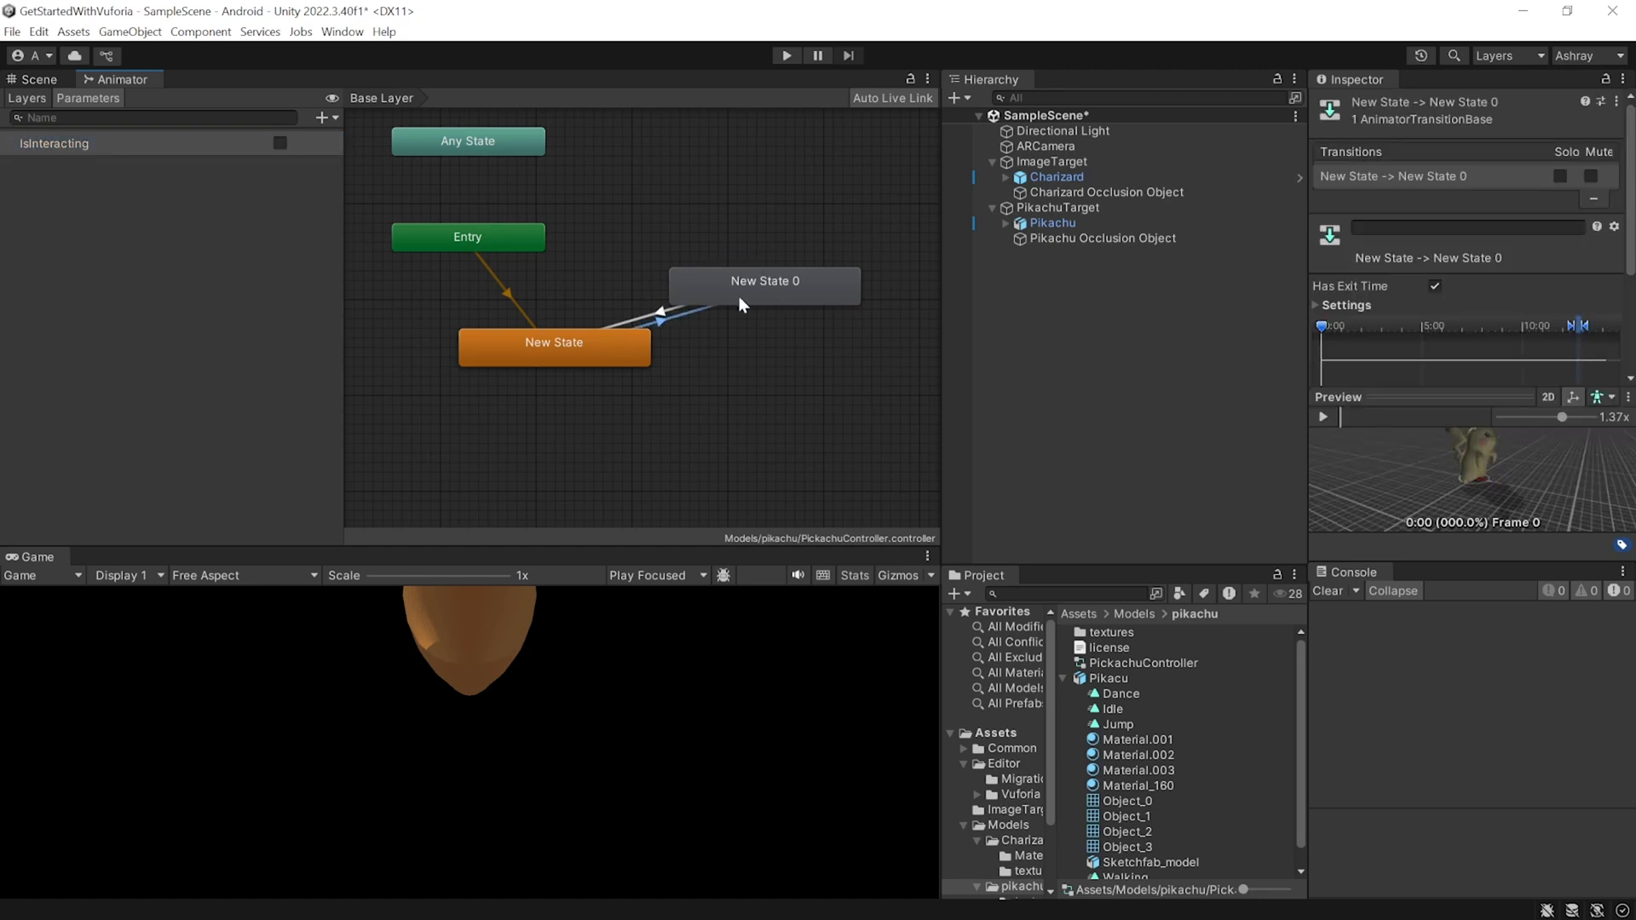
mouse_move(641, 343)
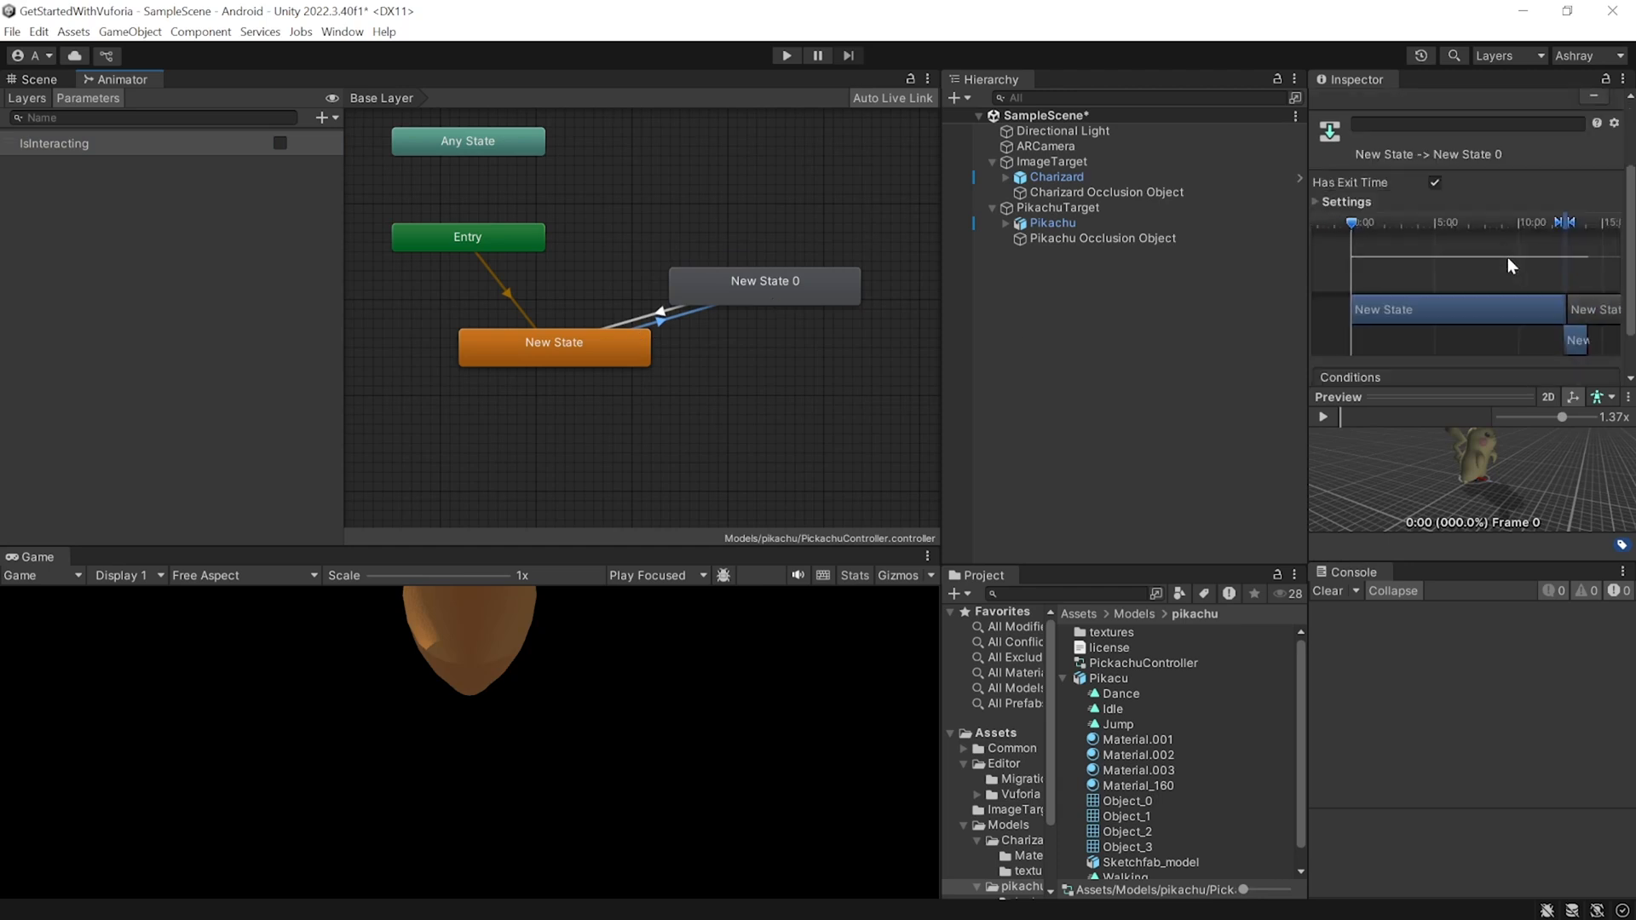
left_click(1572, 367)
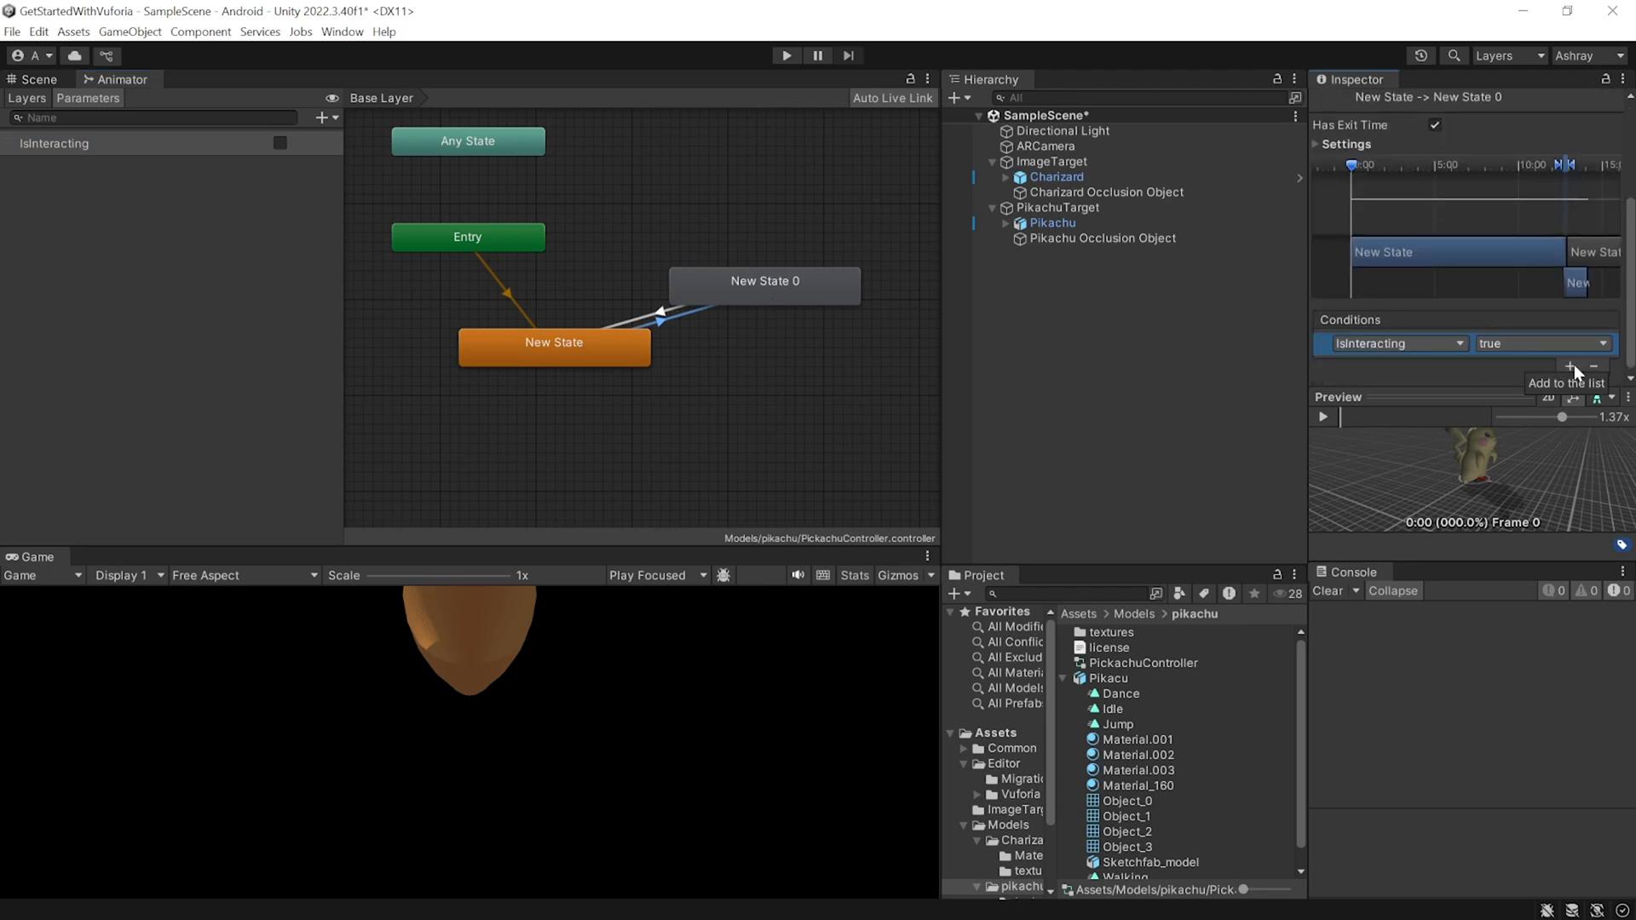
mouse_move(730, 361)
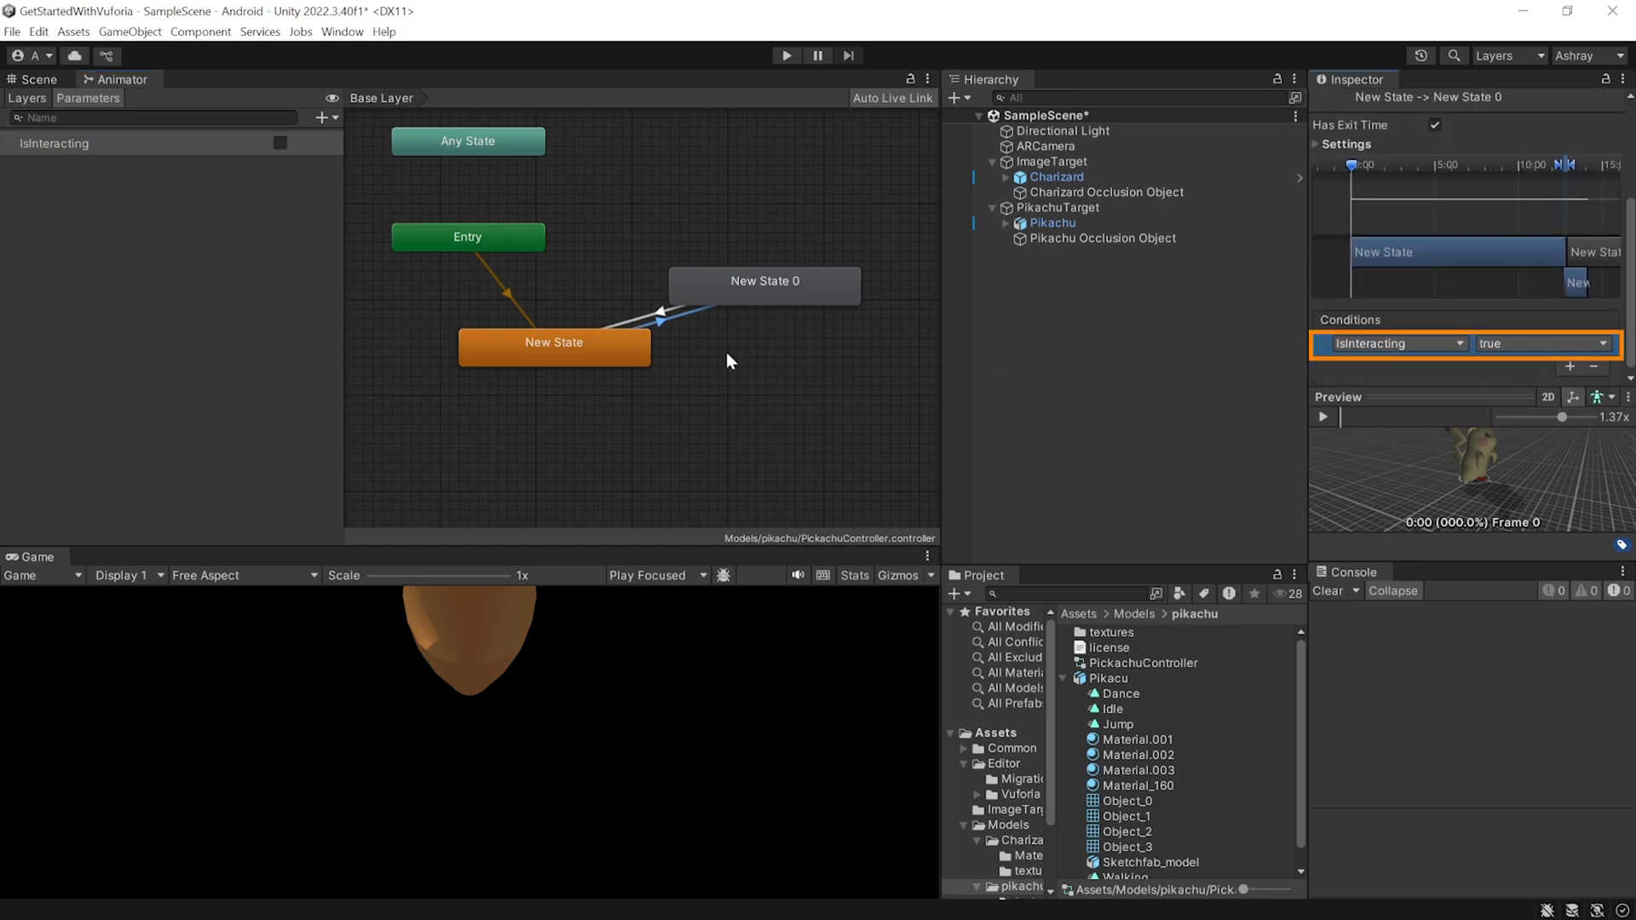
left_click(684, 309)
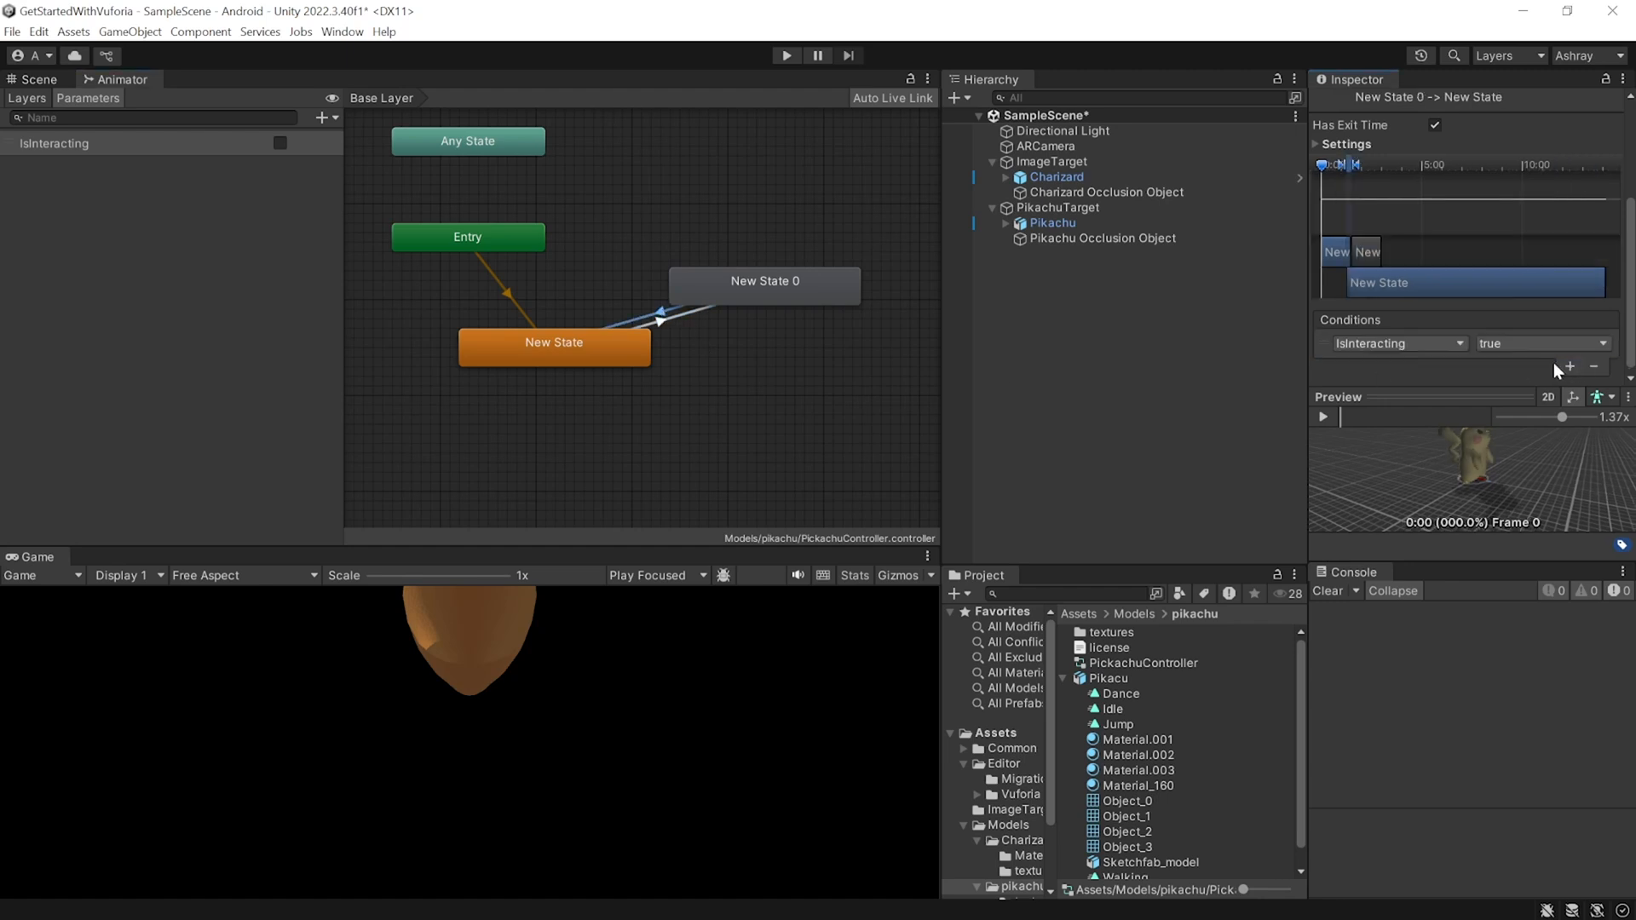
left_click(1540, 344)
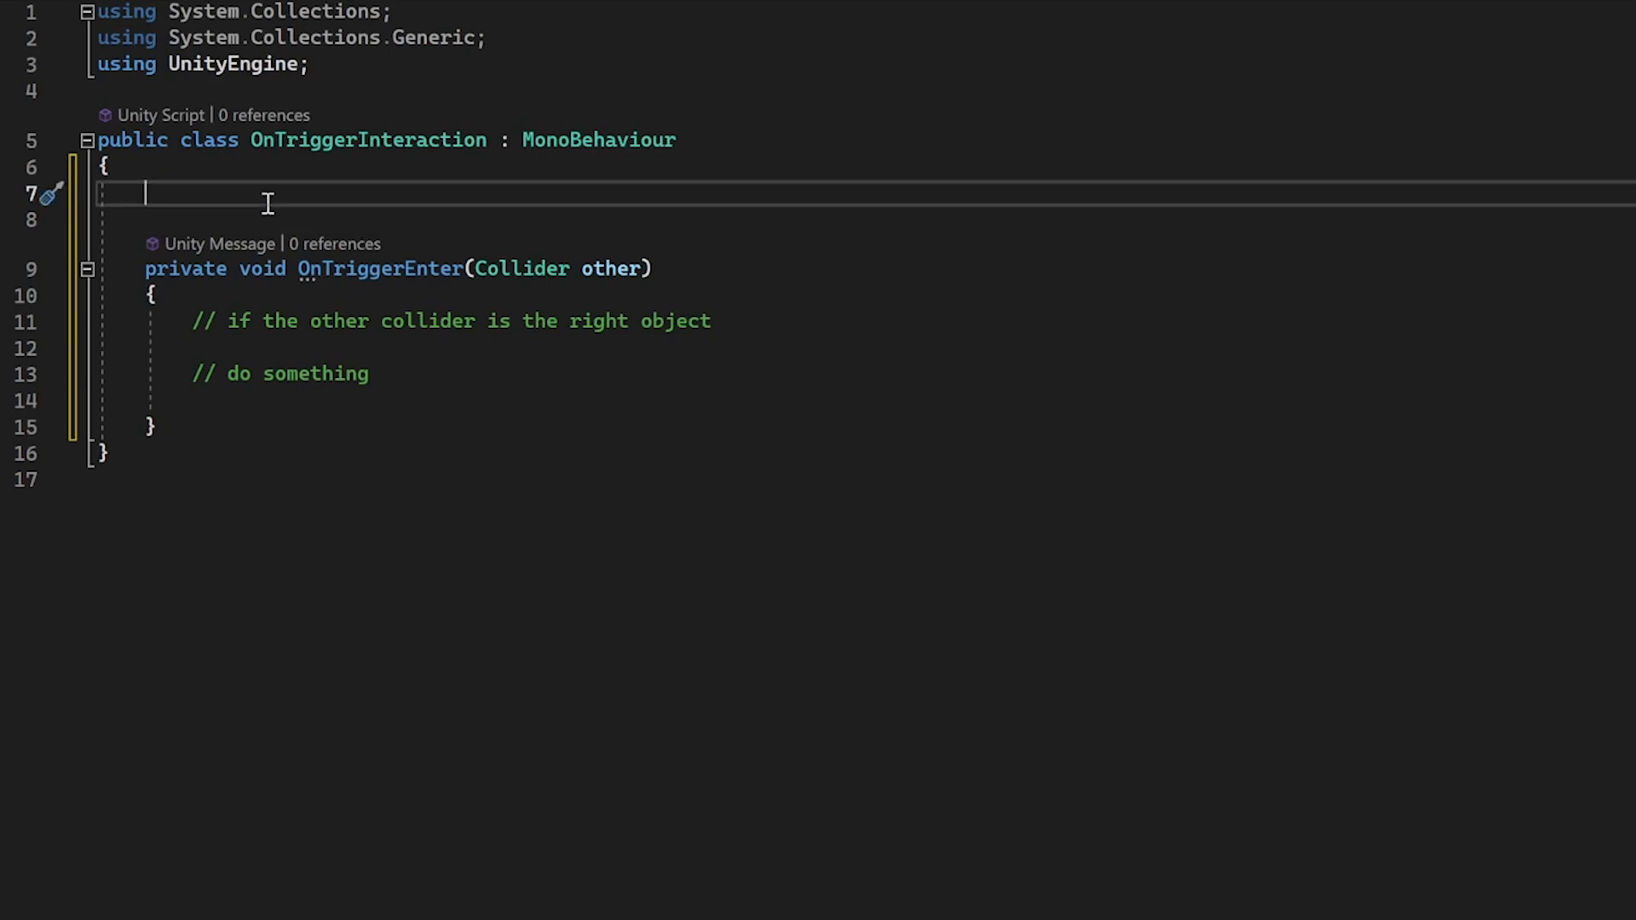
Add a serialized pikachuAnimator field and set IsInteracting true on enter, false on exit.
type("[SerializeField] private Animator pikachuAnimator;")
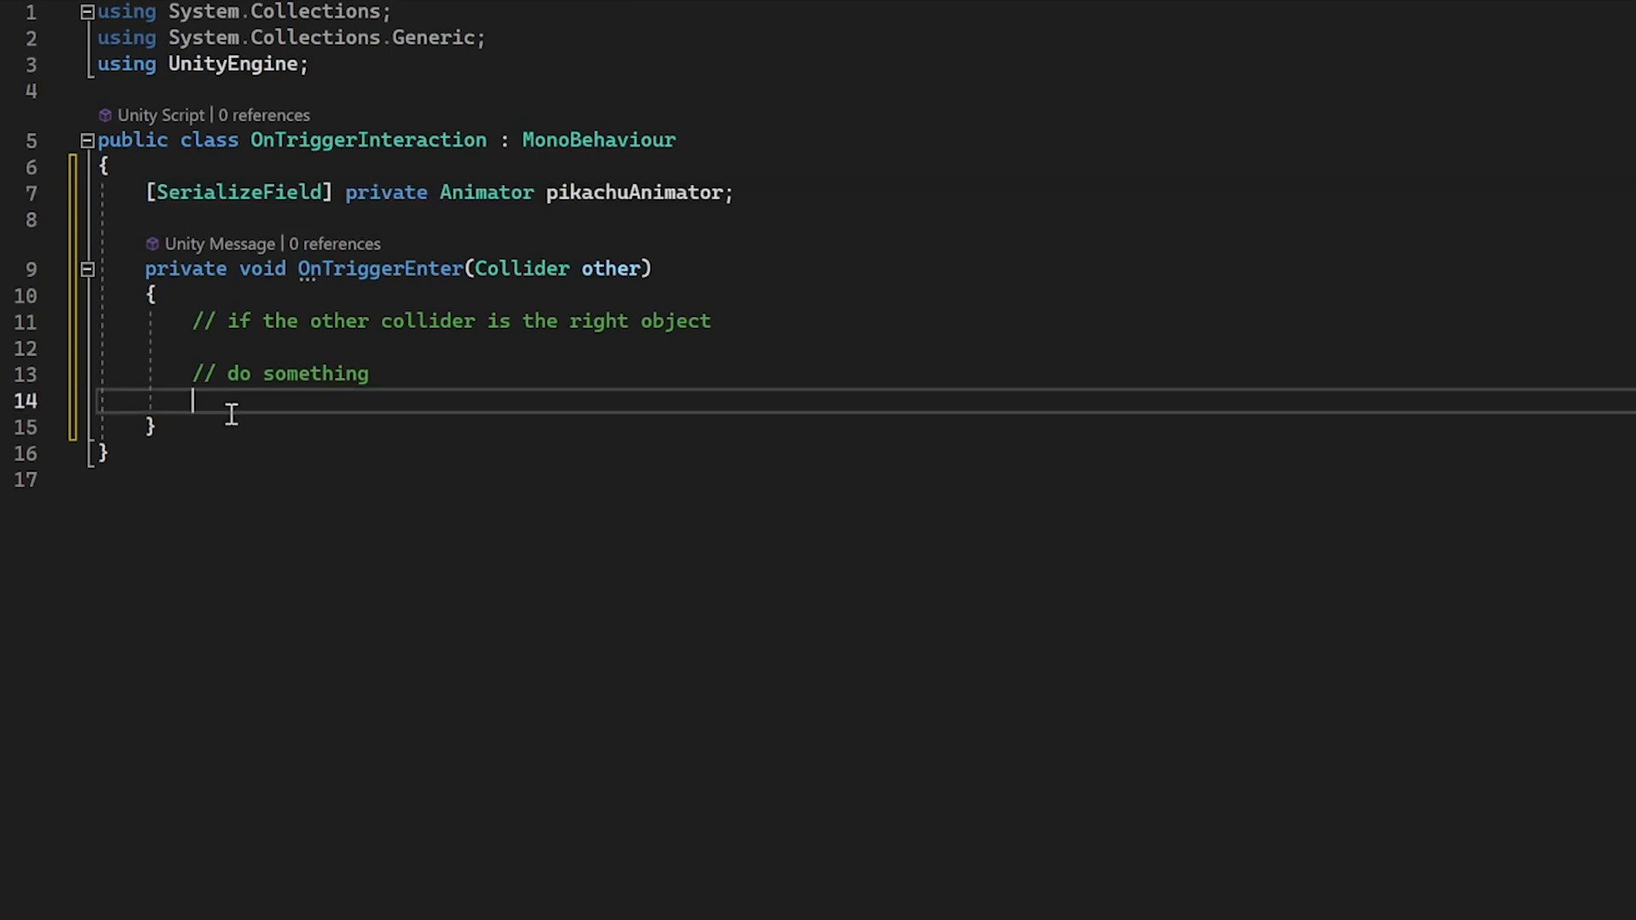
type("pikachuAnimator.s")
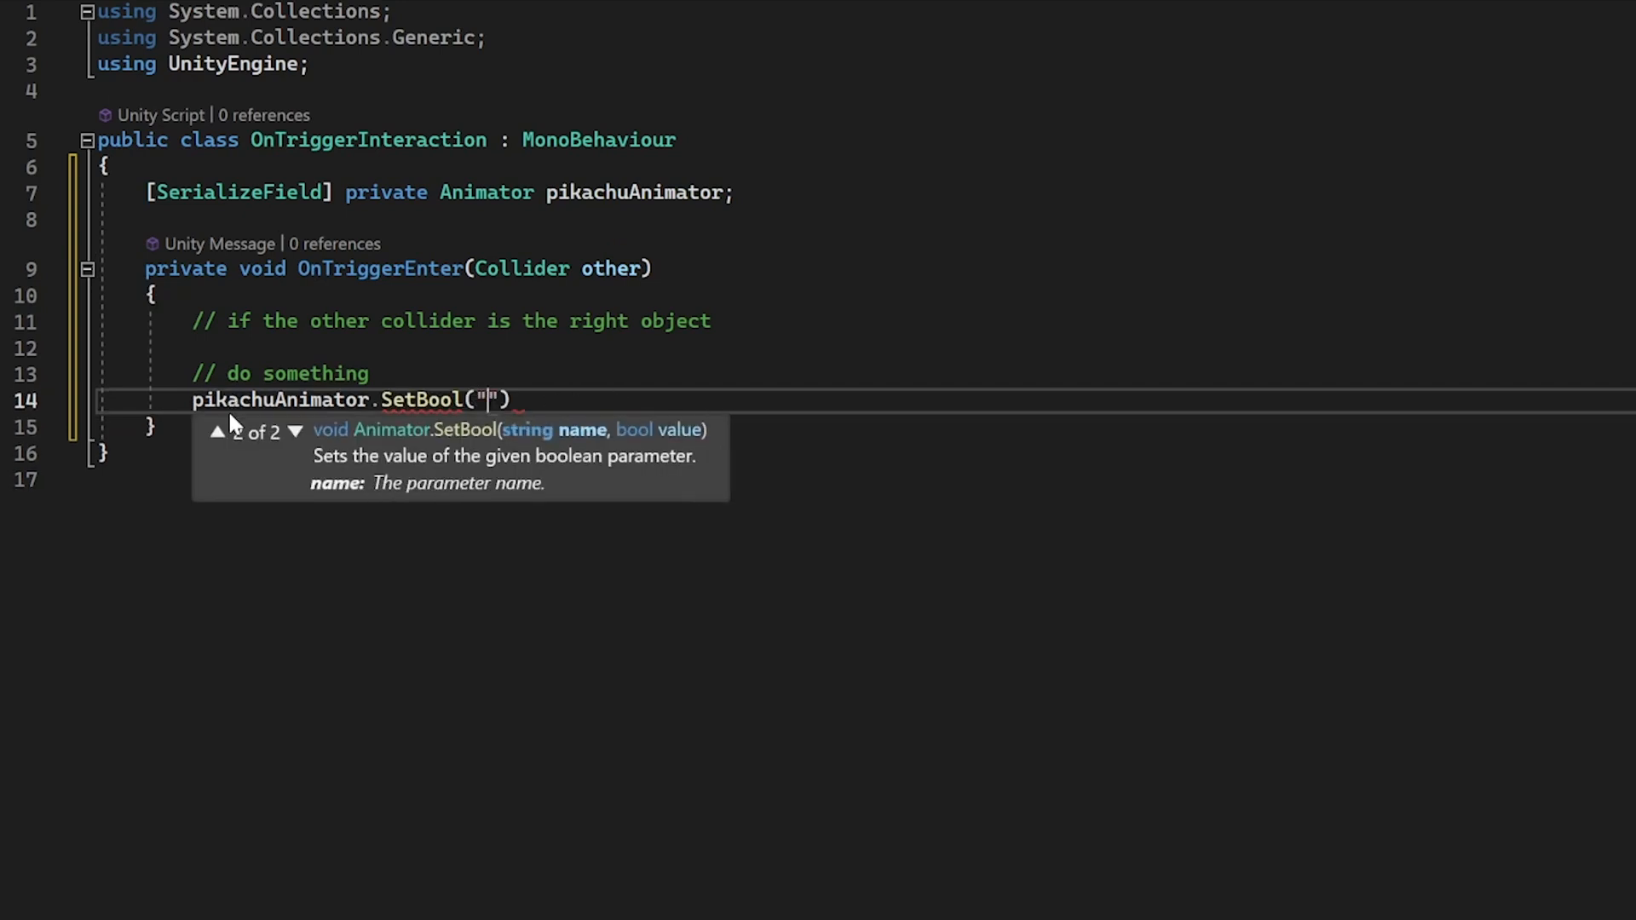
type("I")
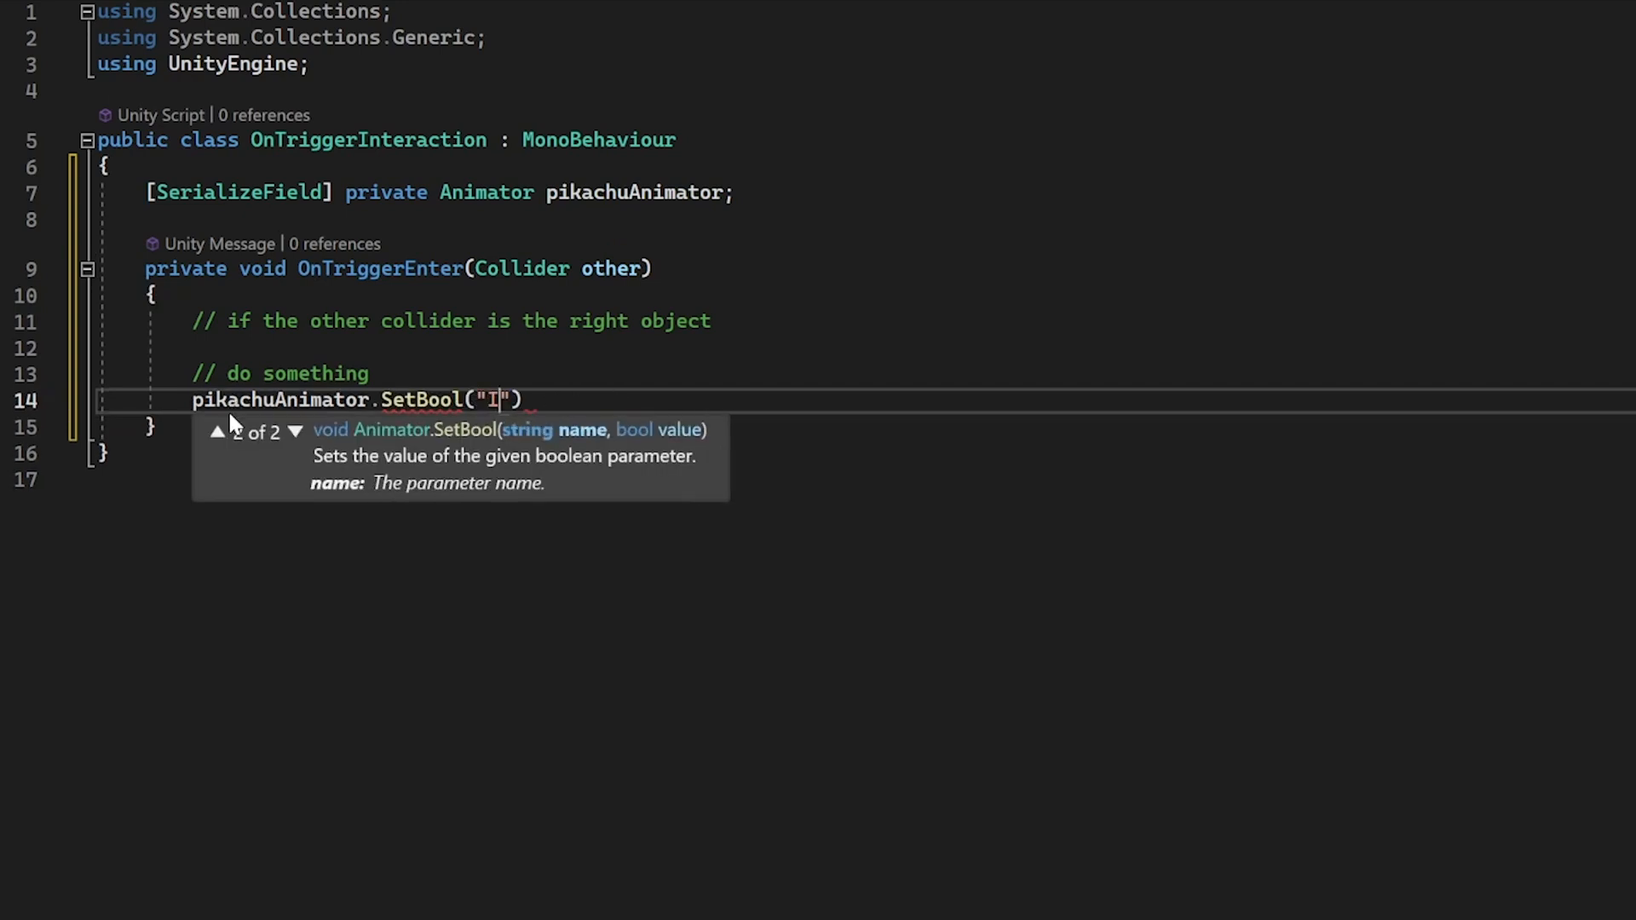
type("sInteracting\", true);")
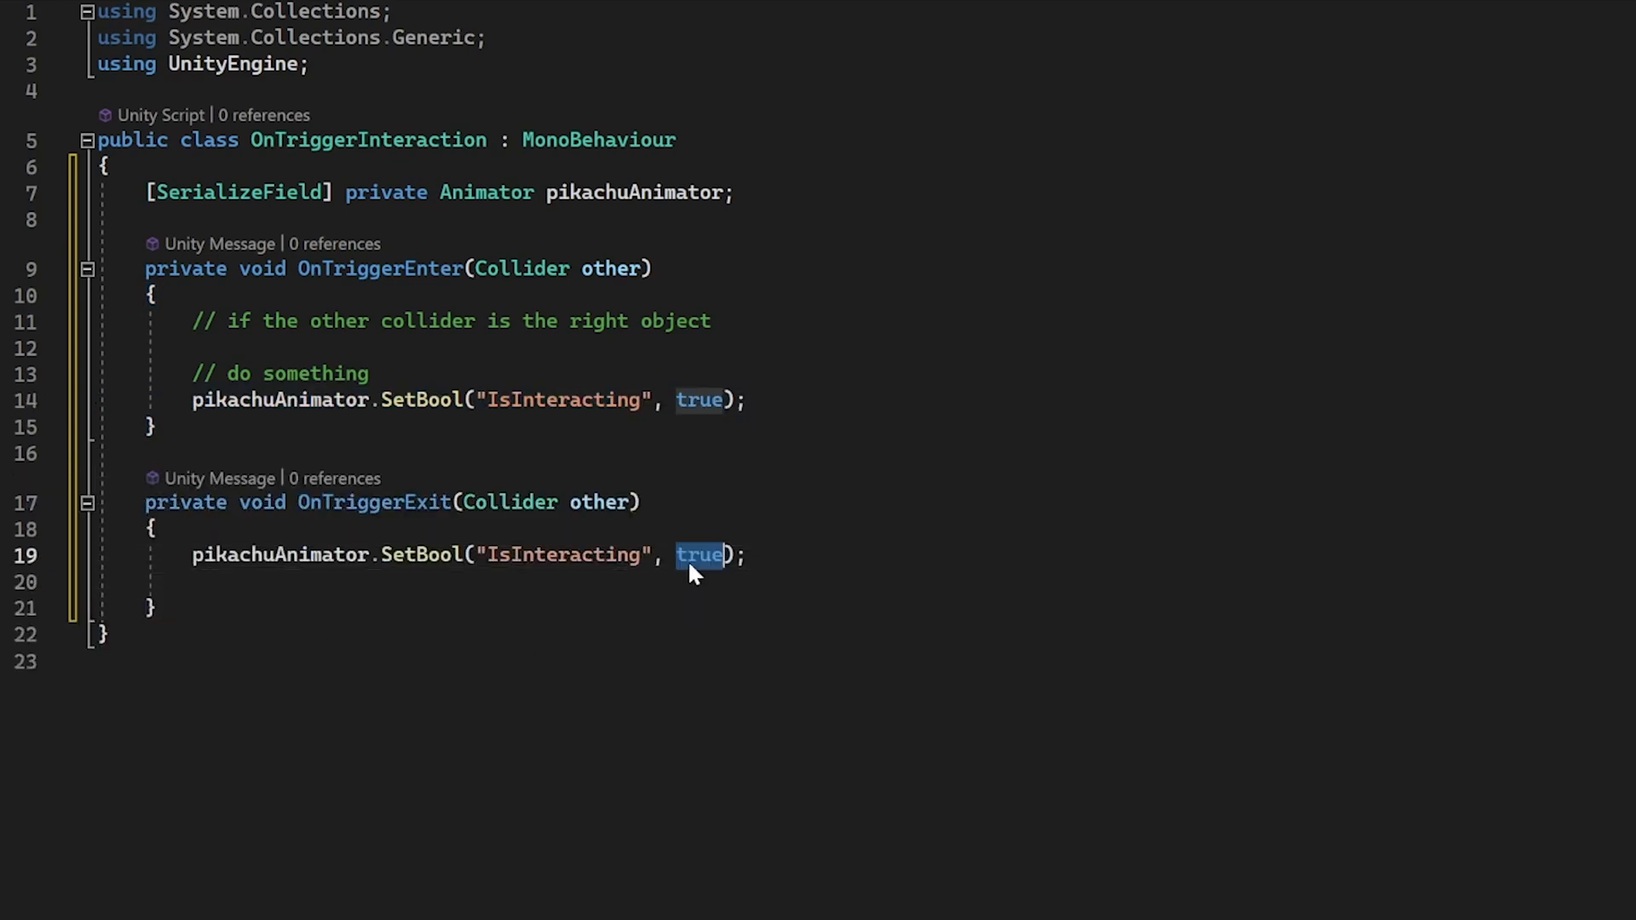
type("false")
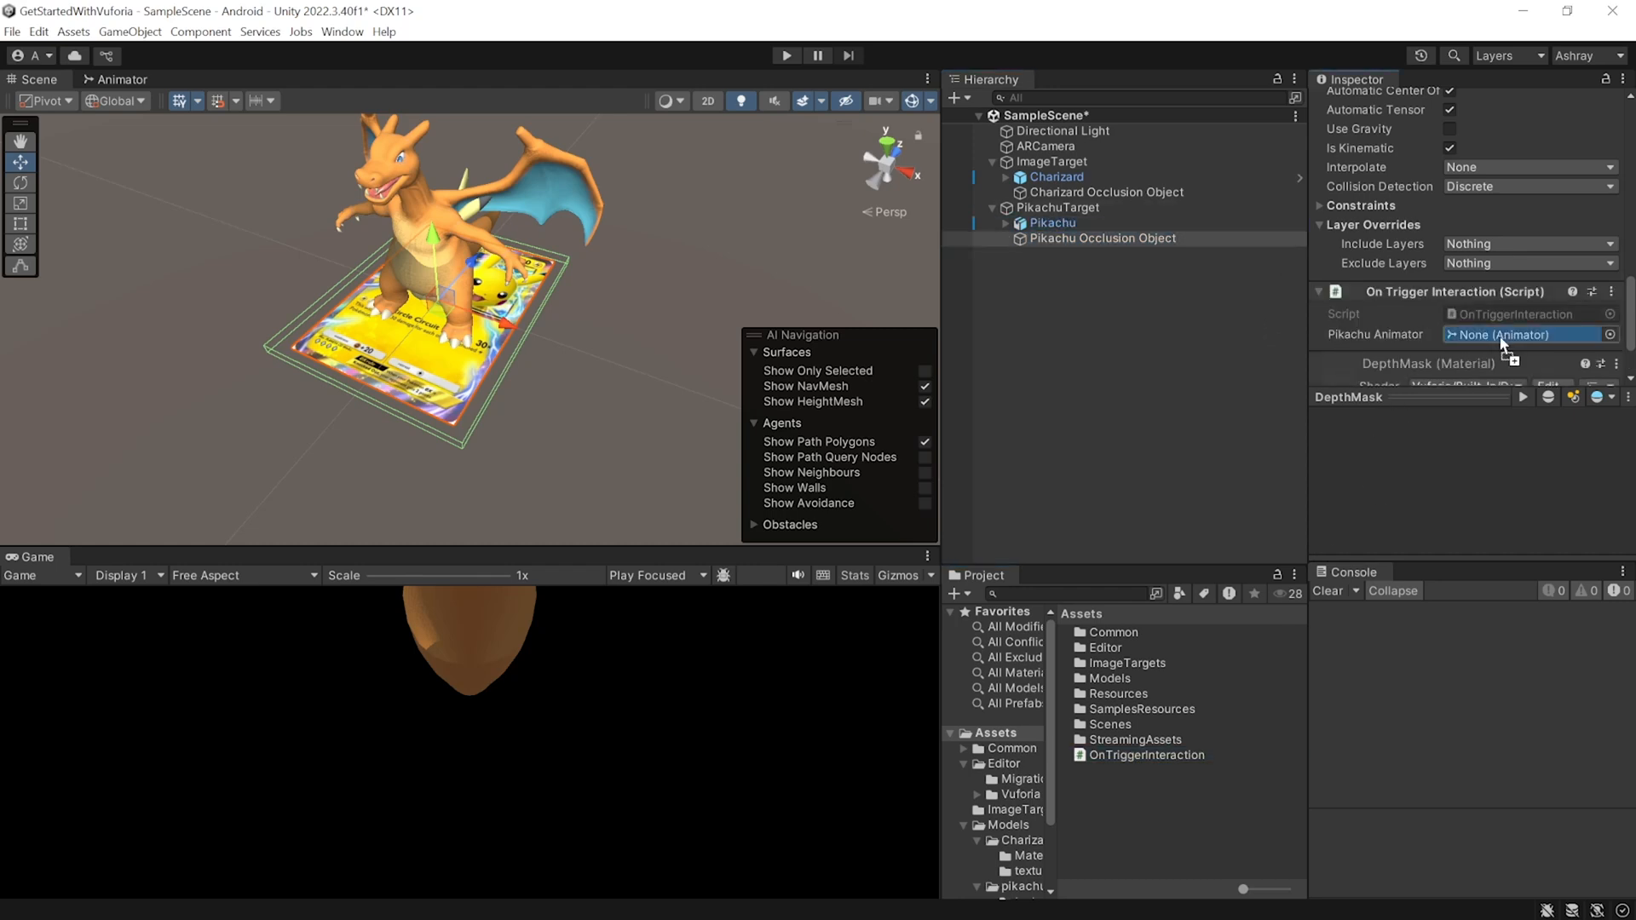
Assign Pikachu to the Pikachu Animator field and start Play mode to test.
left_click(1529, 334)
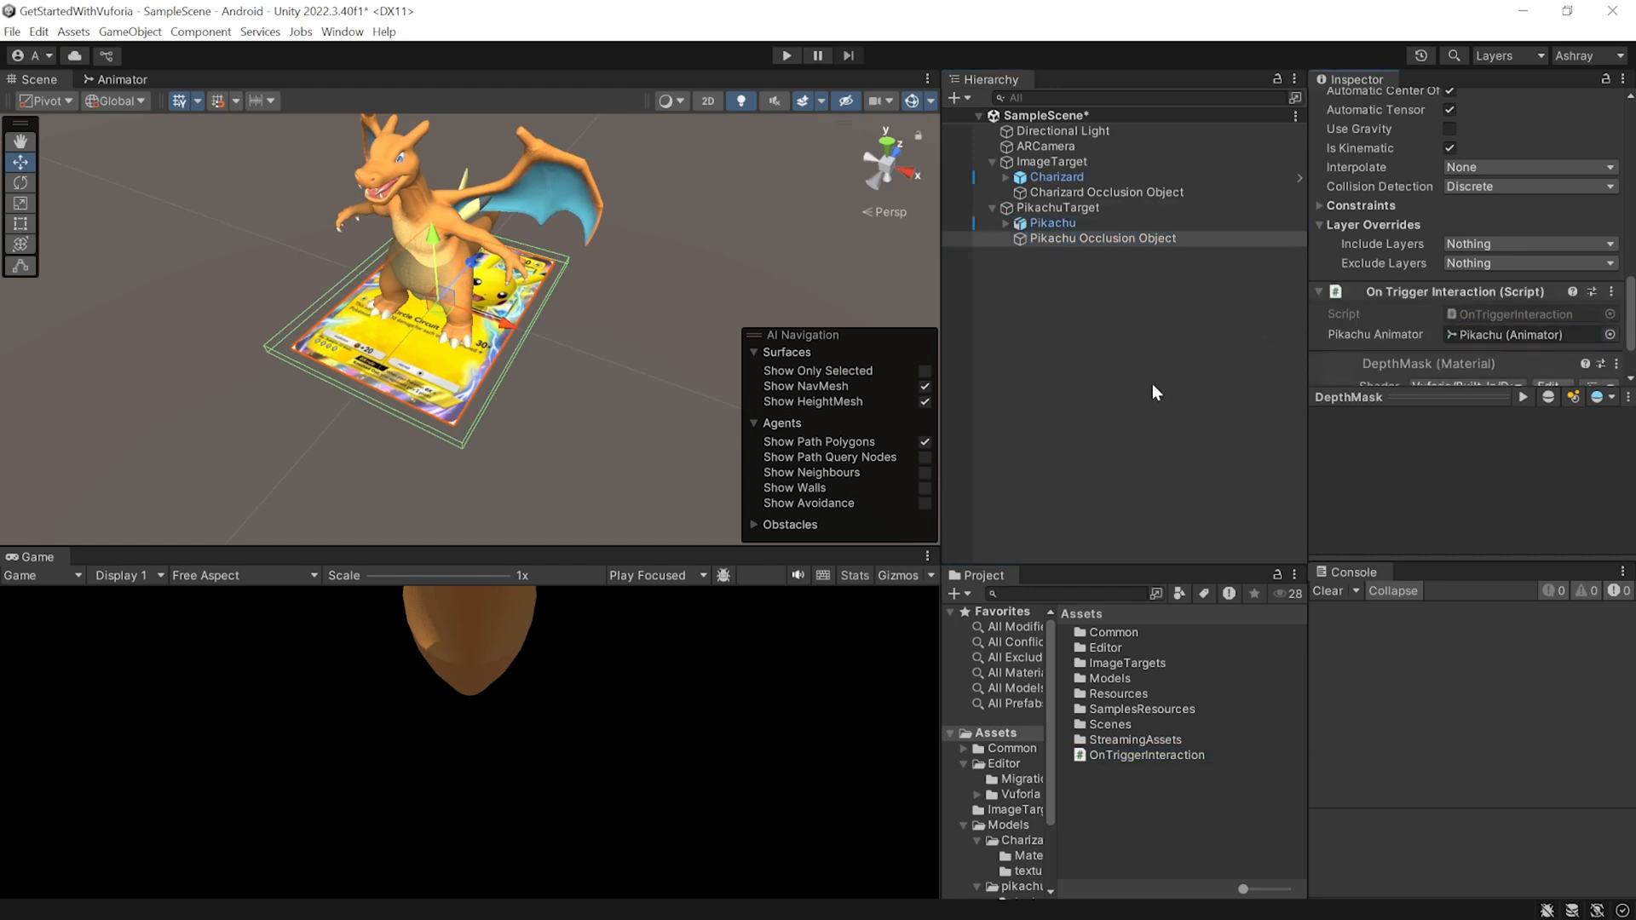
left_click(785, 56)
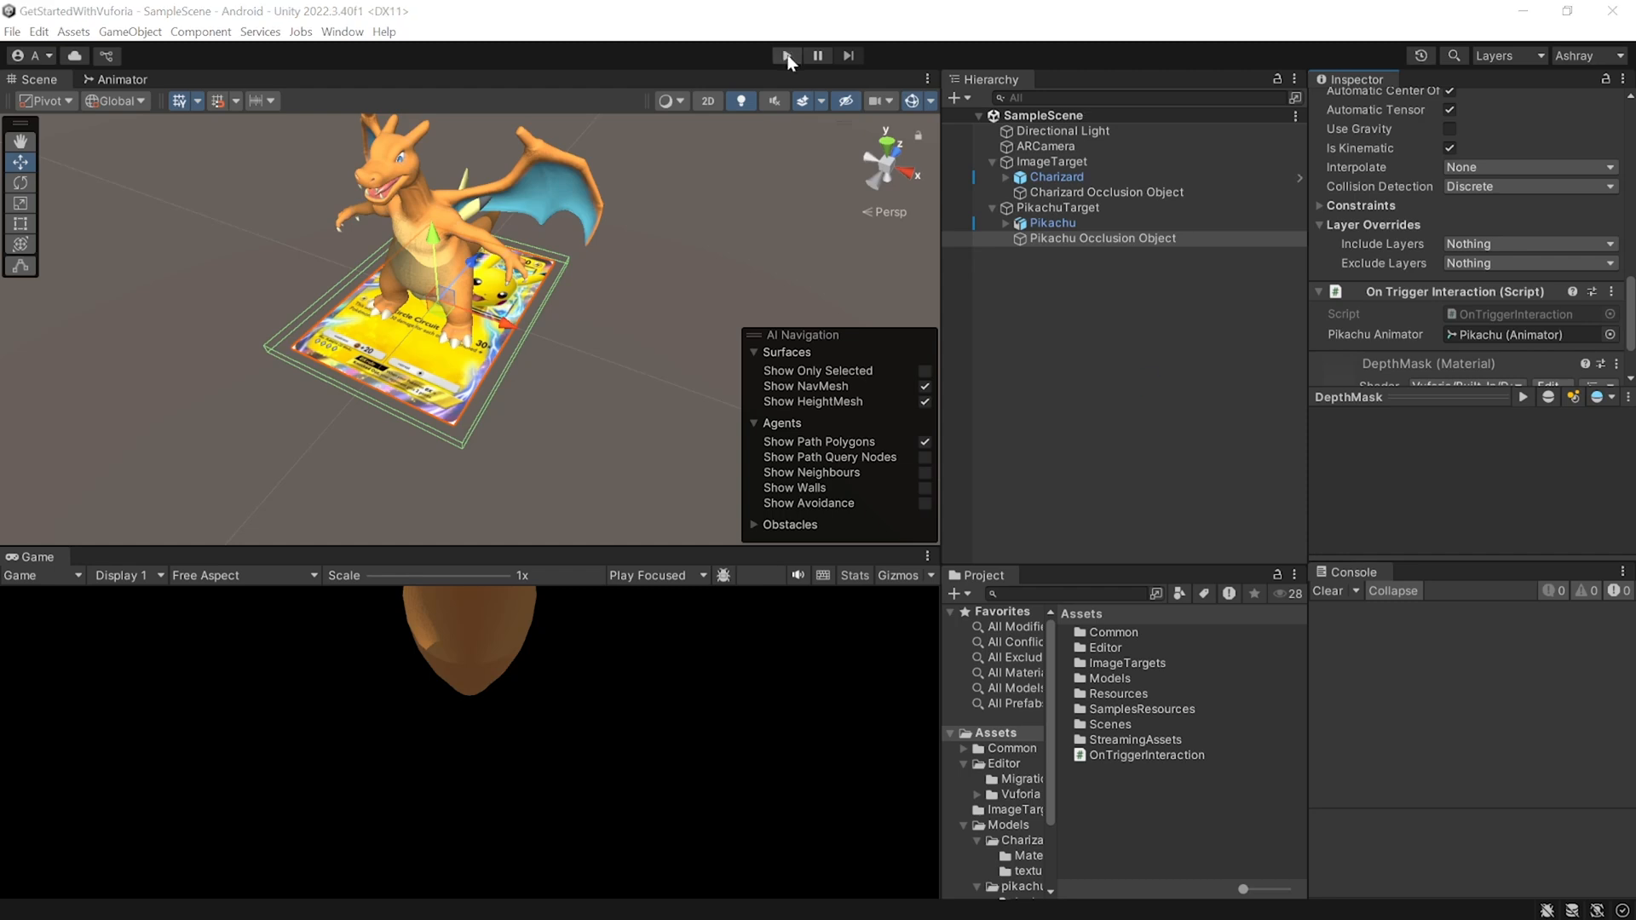